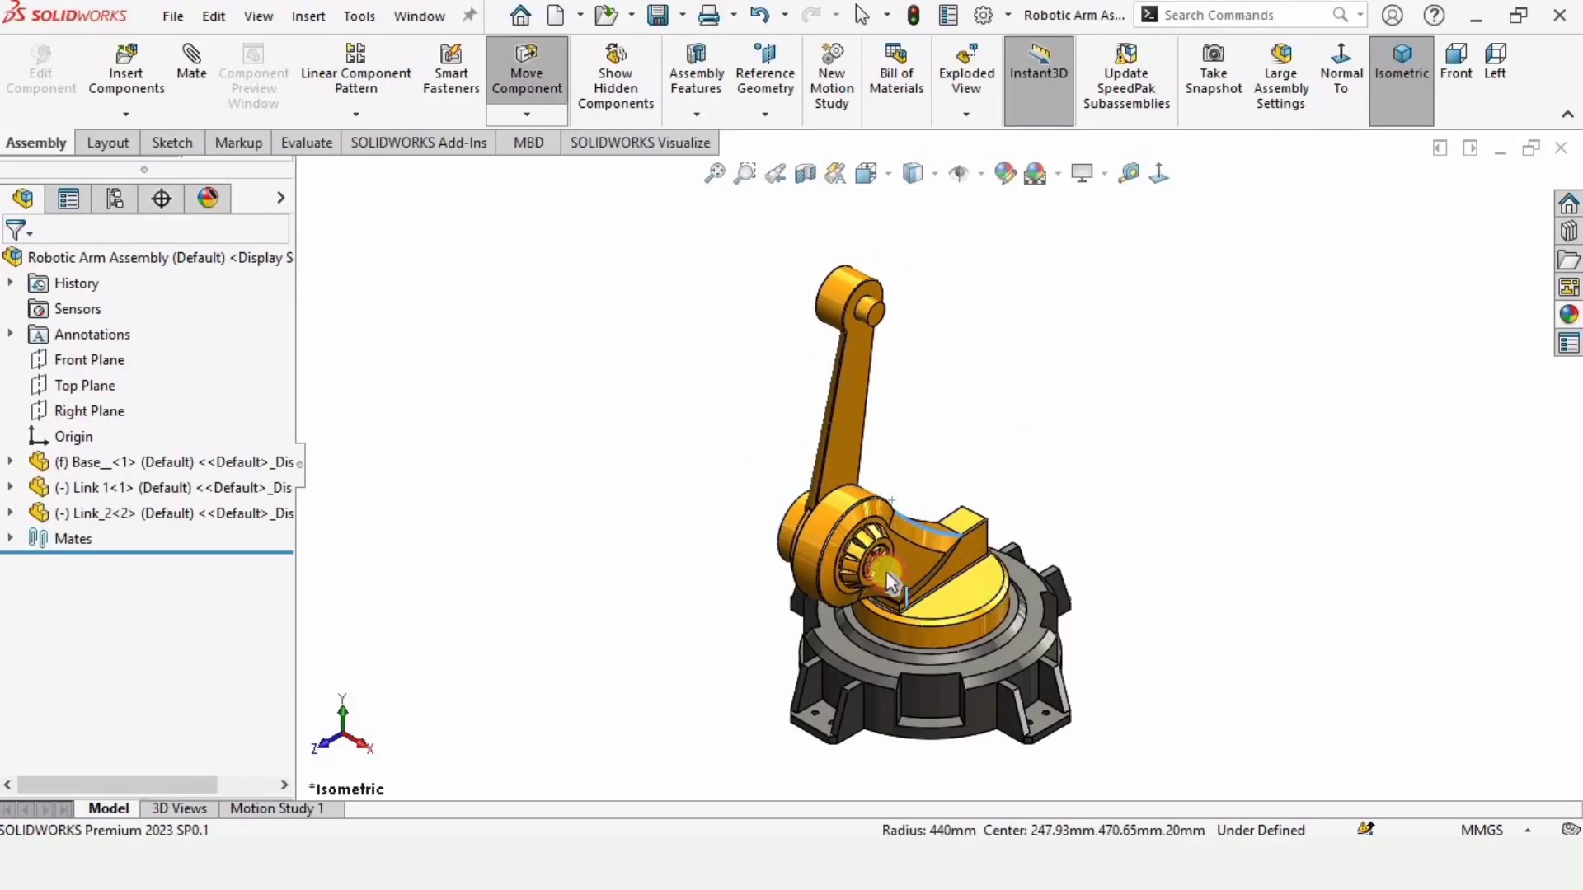
Reopen the Robotic Arm Assembly file from the robotic arm 2 folder and view it at an angle
drag(889, 581, 954, 304)
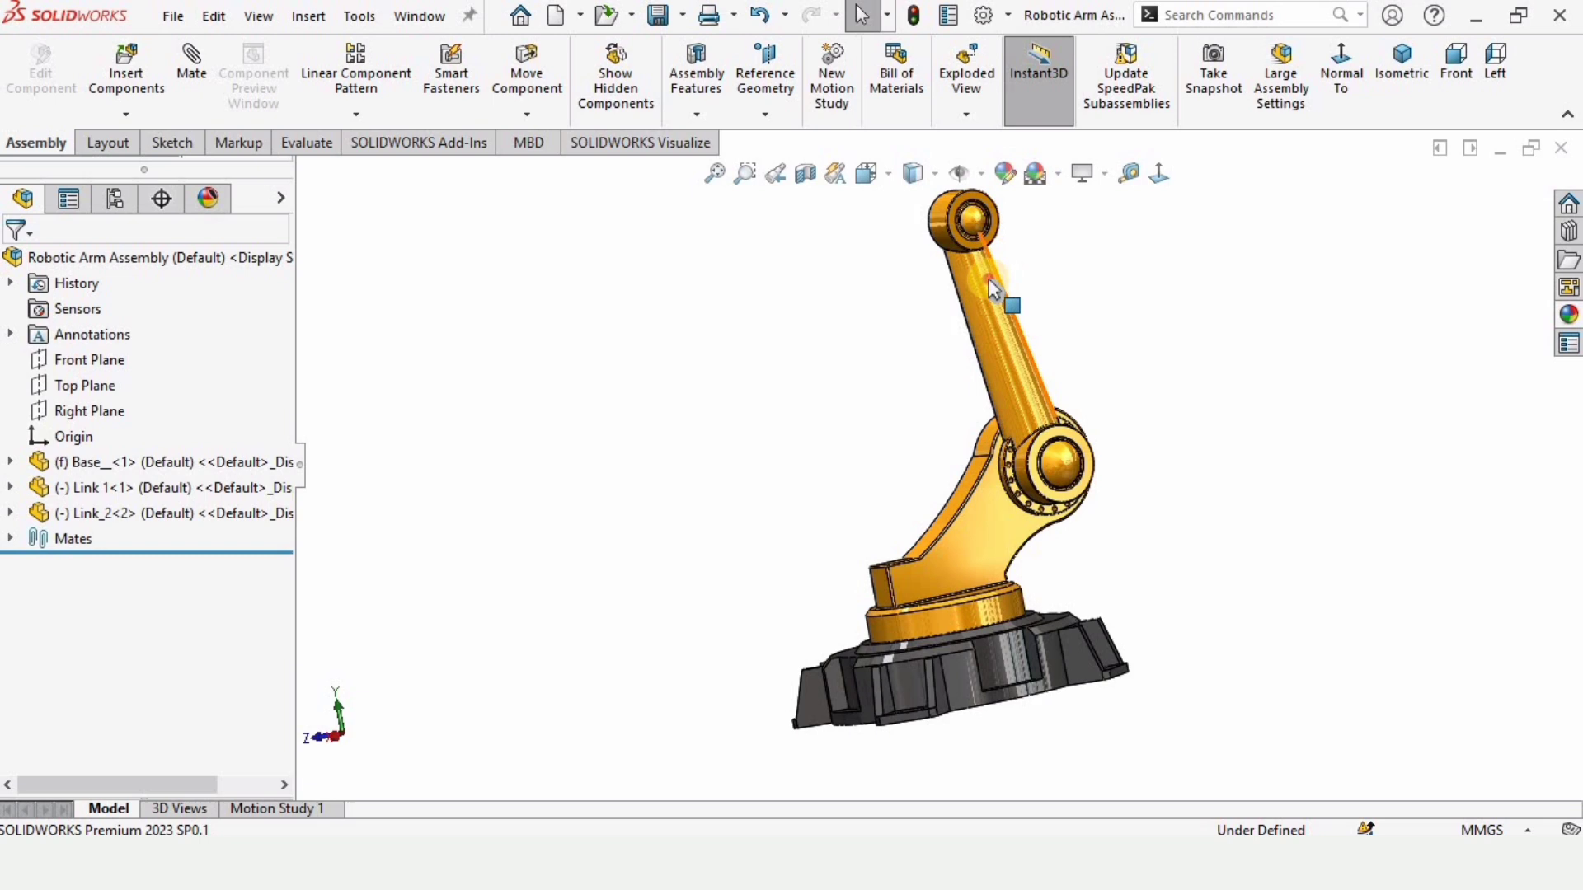
click(989, 333)
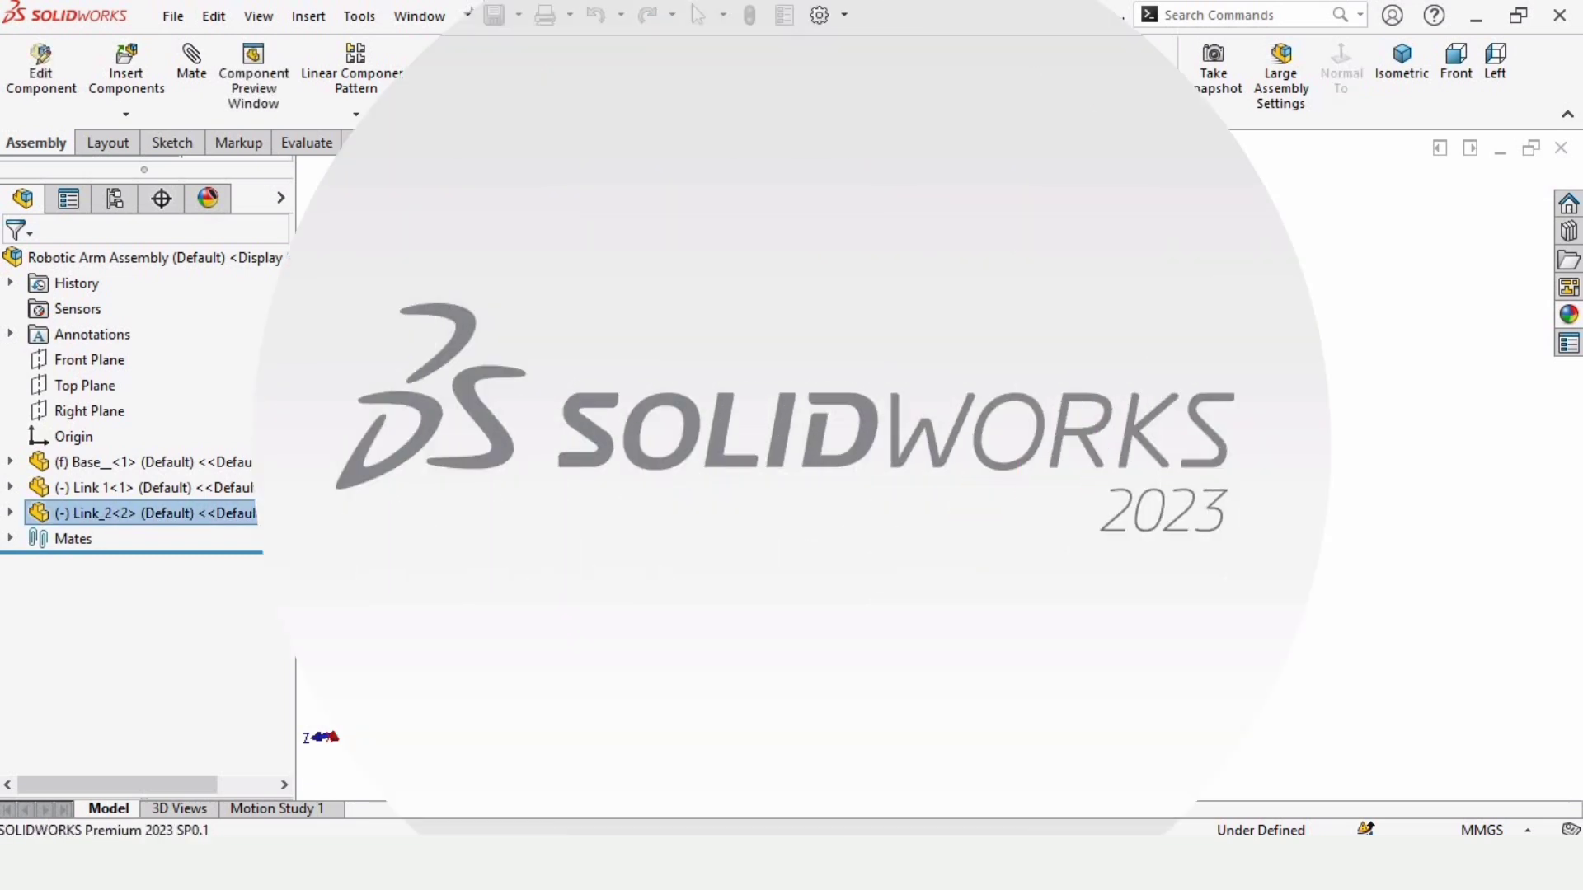
click(173, 15)
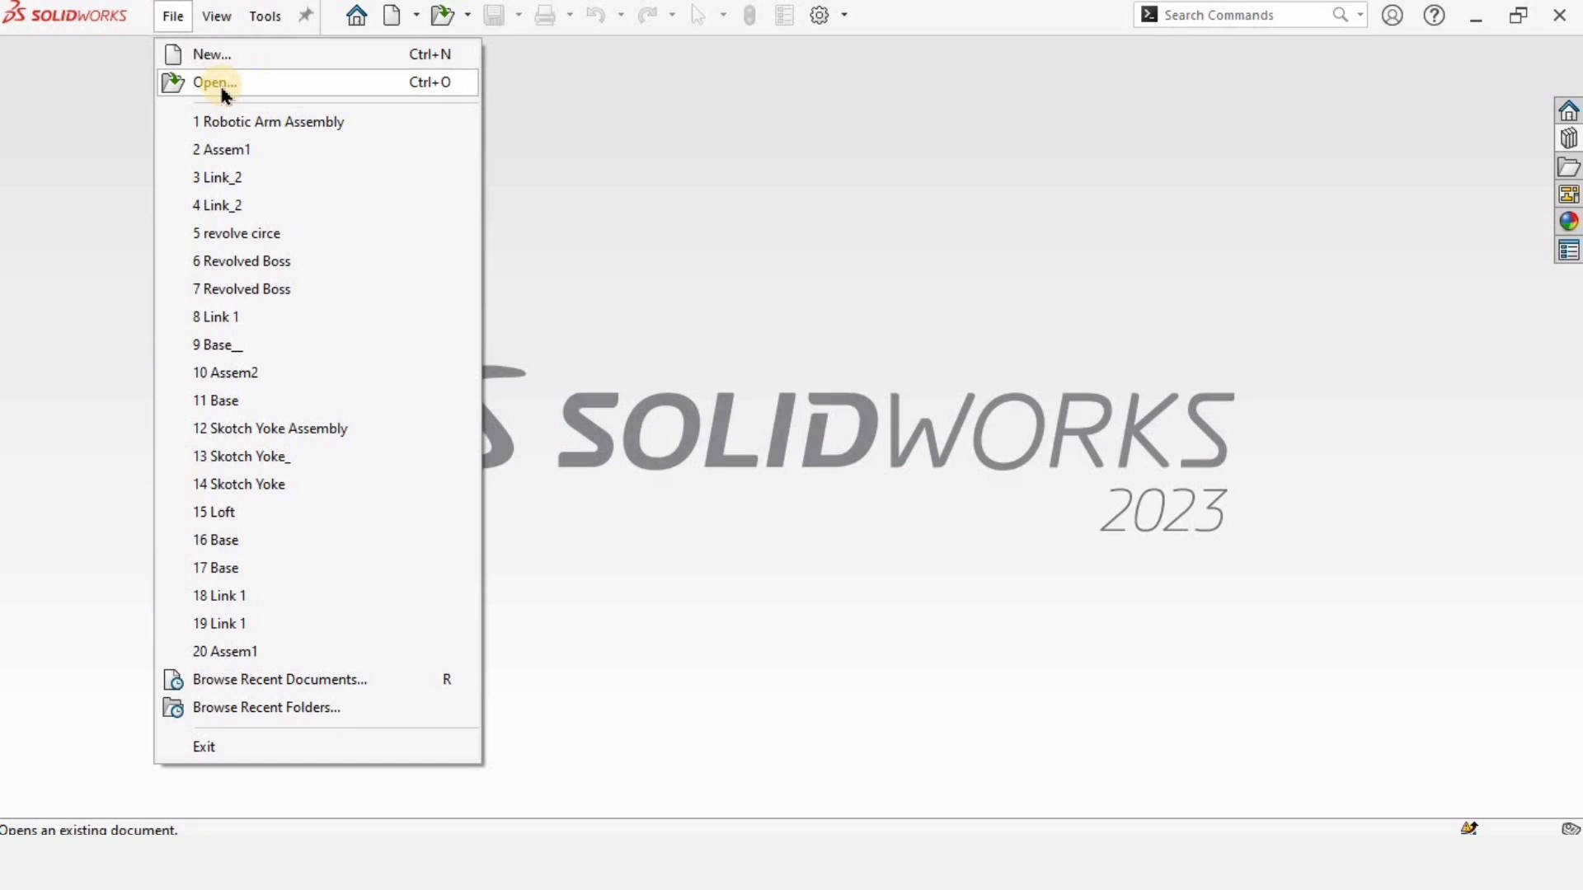
click(213, 82)
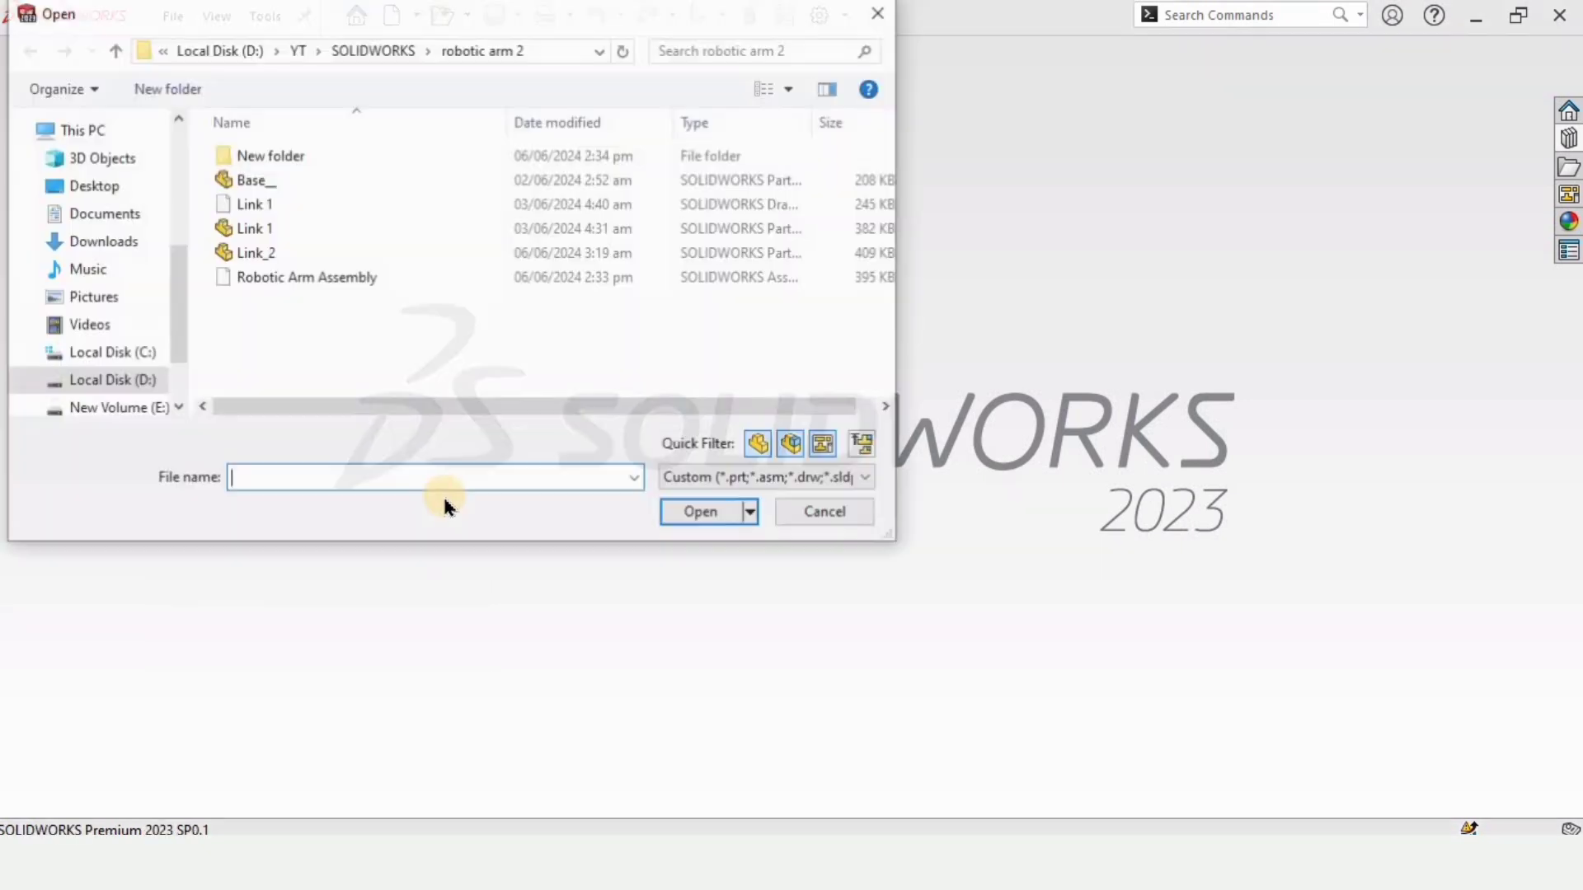
click(250, 180)
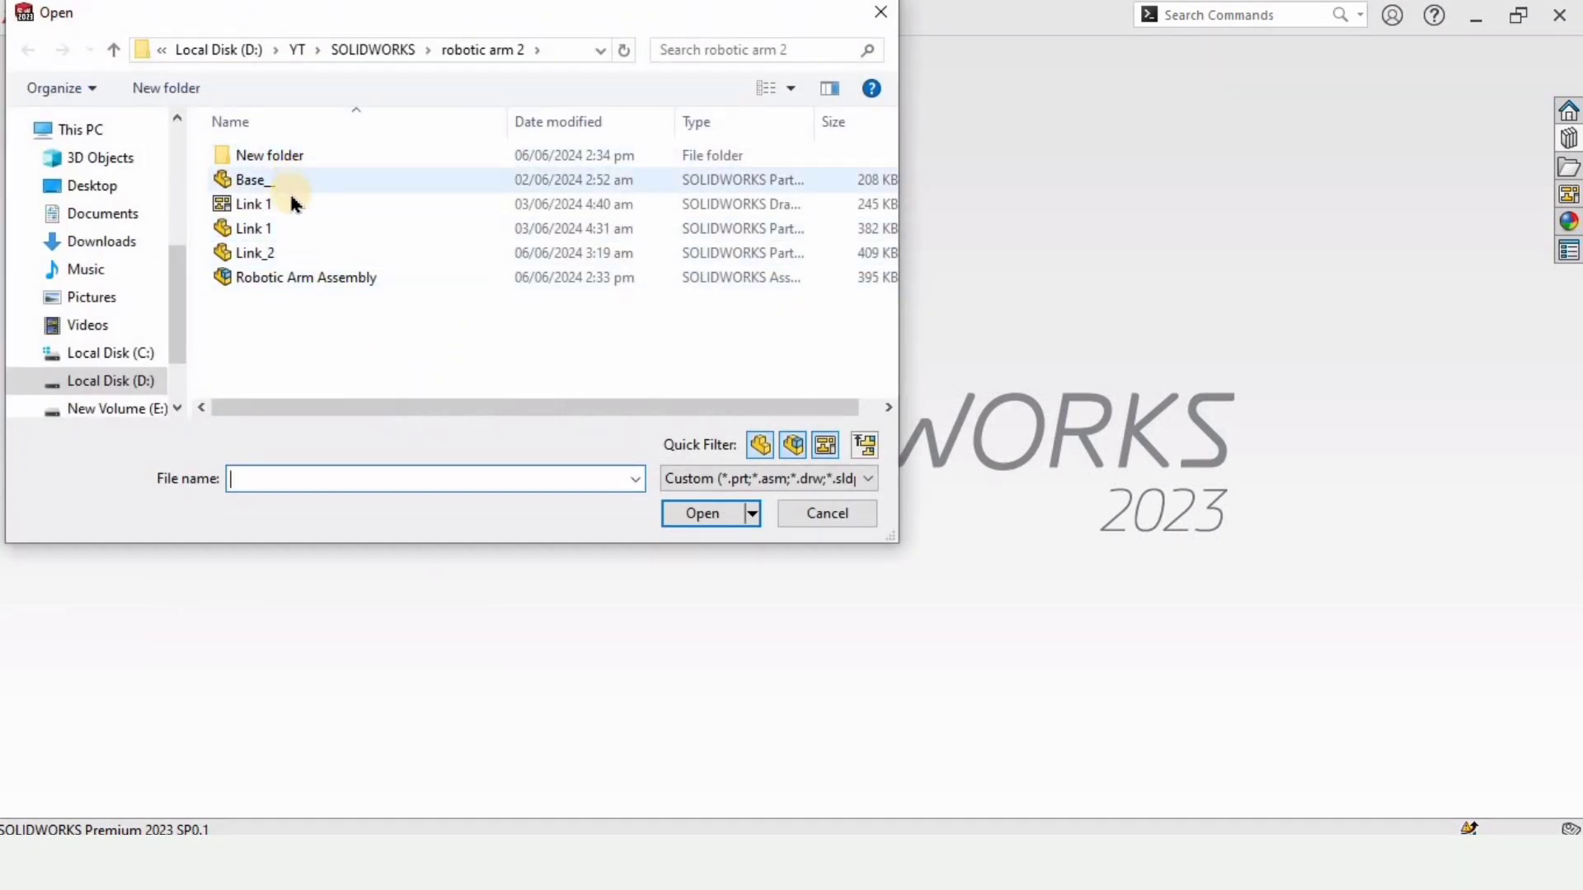
click(307, 277)
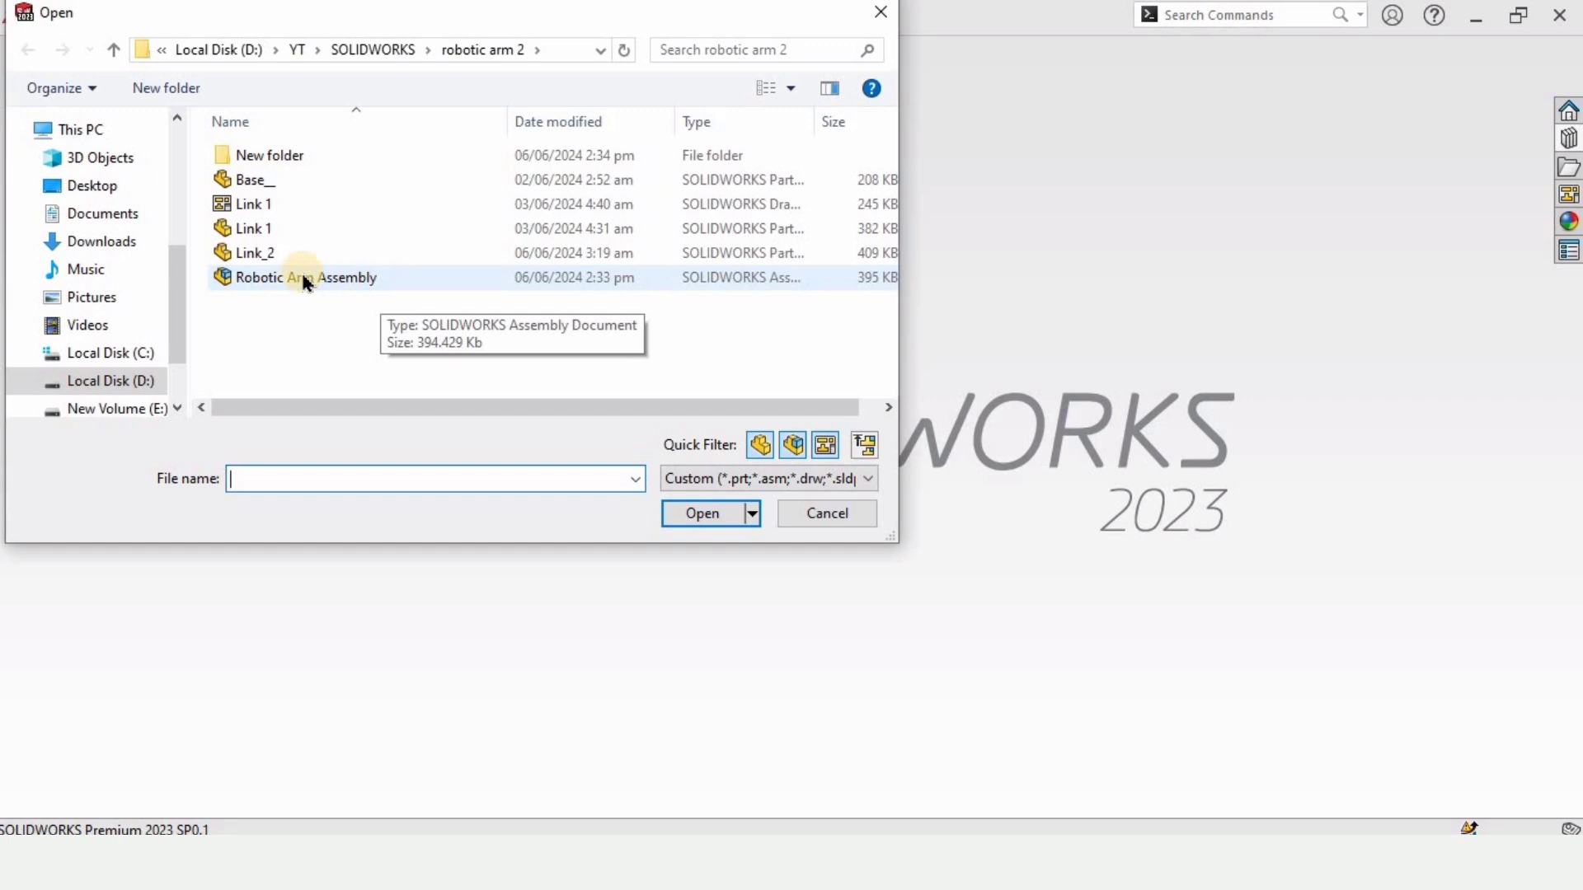
click(305, 277)
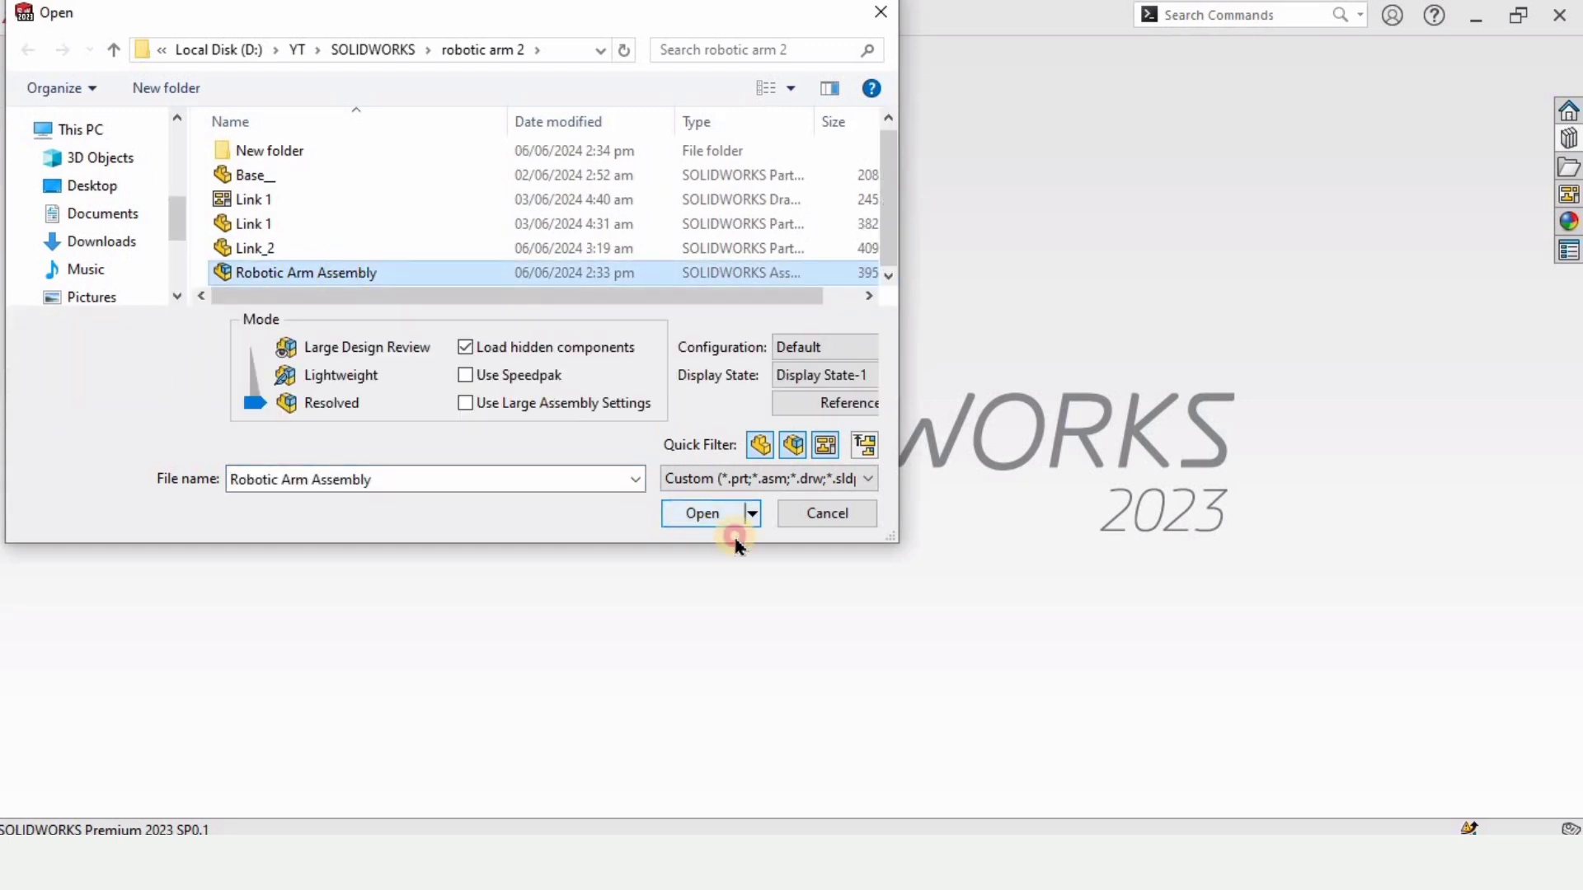
click(702, 512)
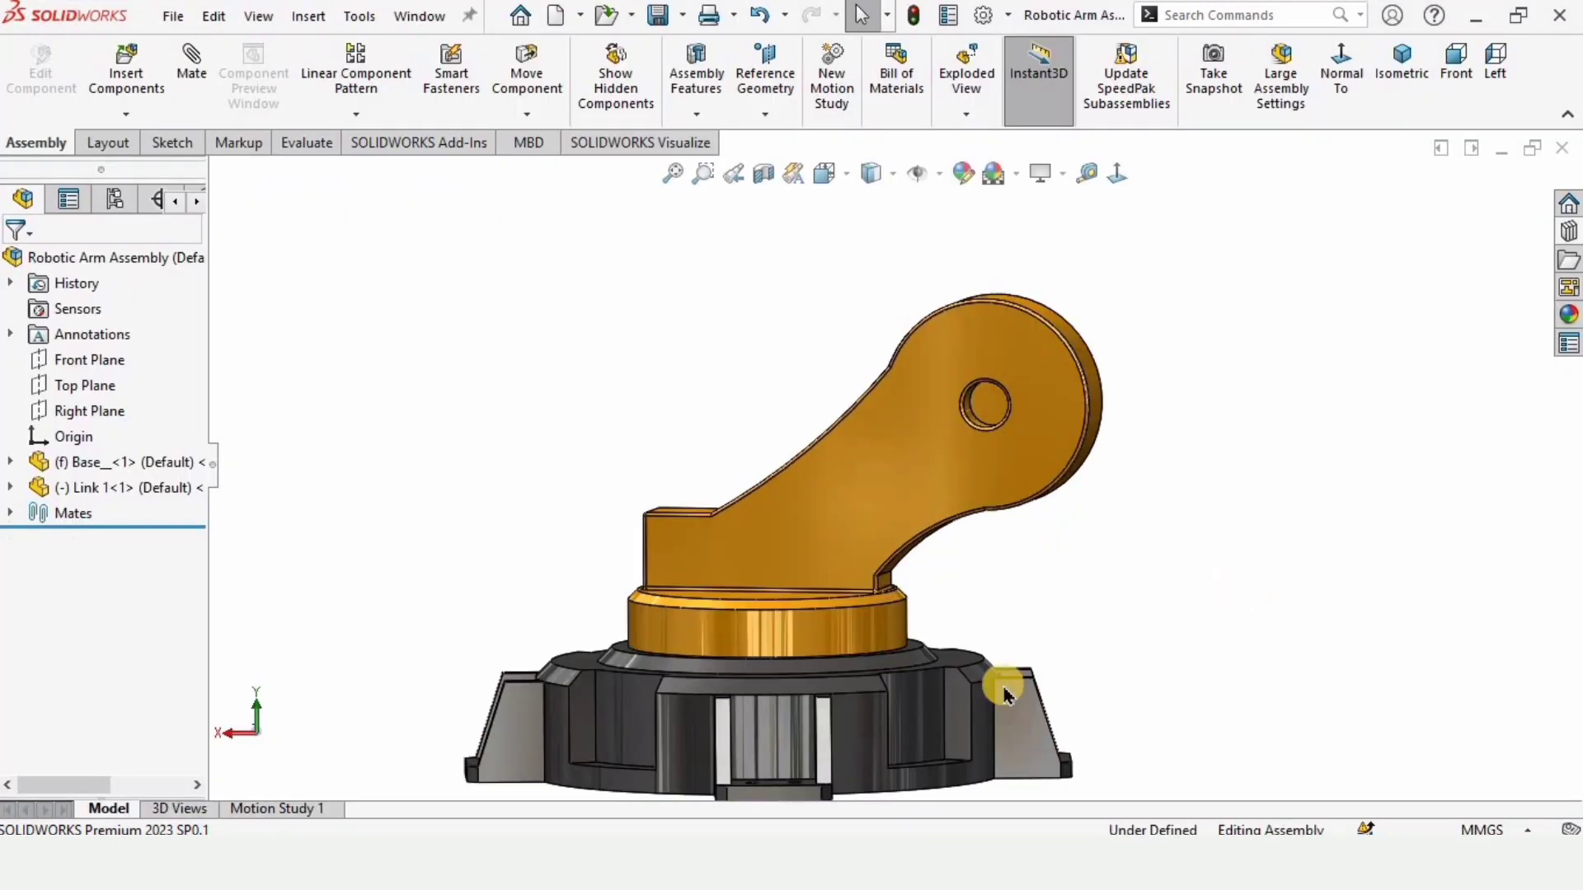
drag(1005, 691, 590, 757)
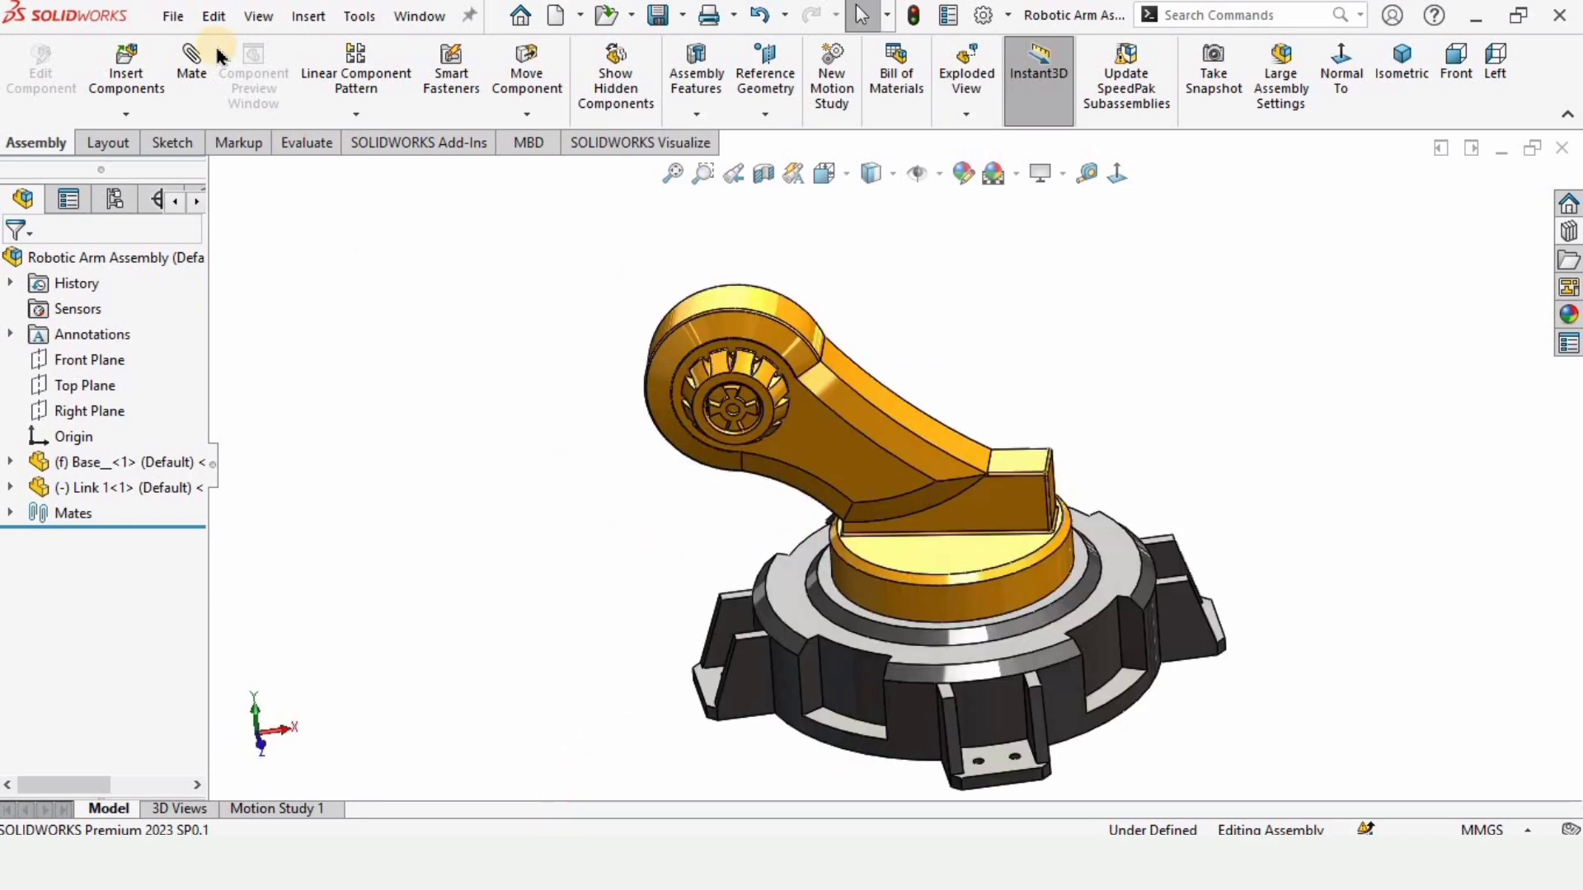
Insert the Link_2 part into the assembly, floating unmated beside the base and Link 1
click(125, 66)
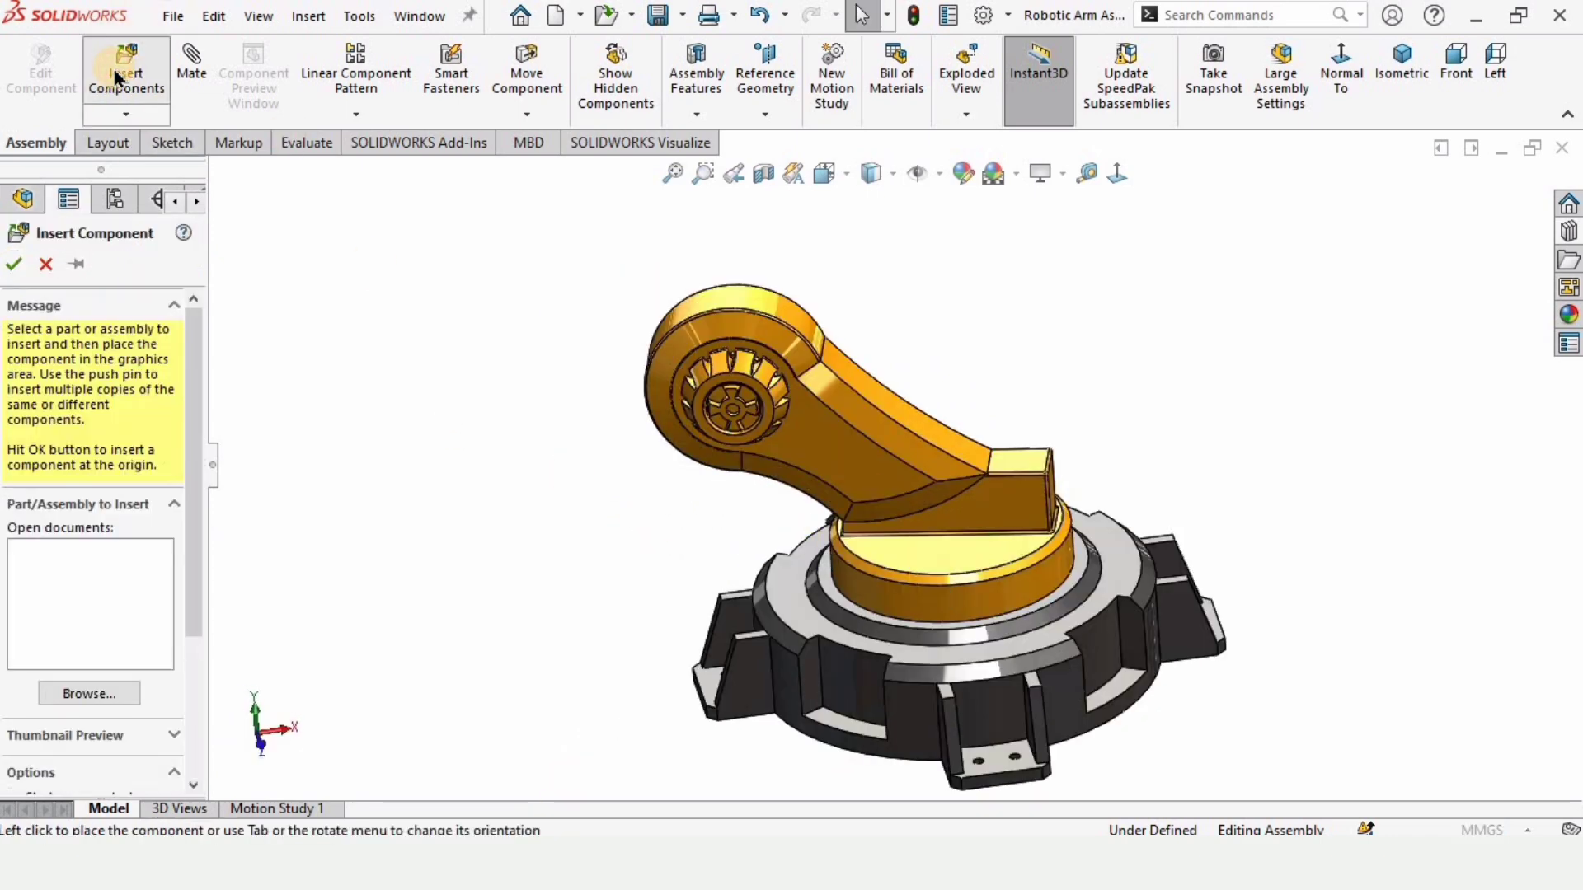
click(87, 692)
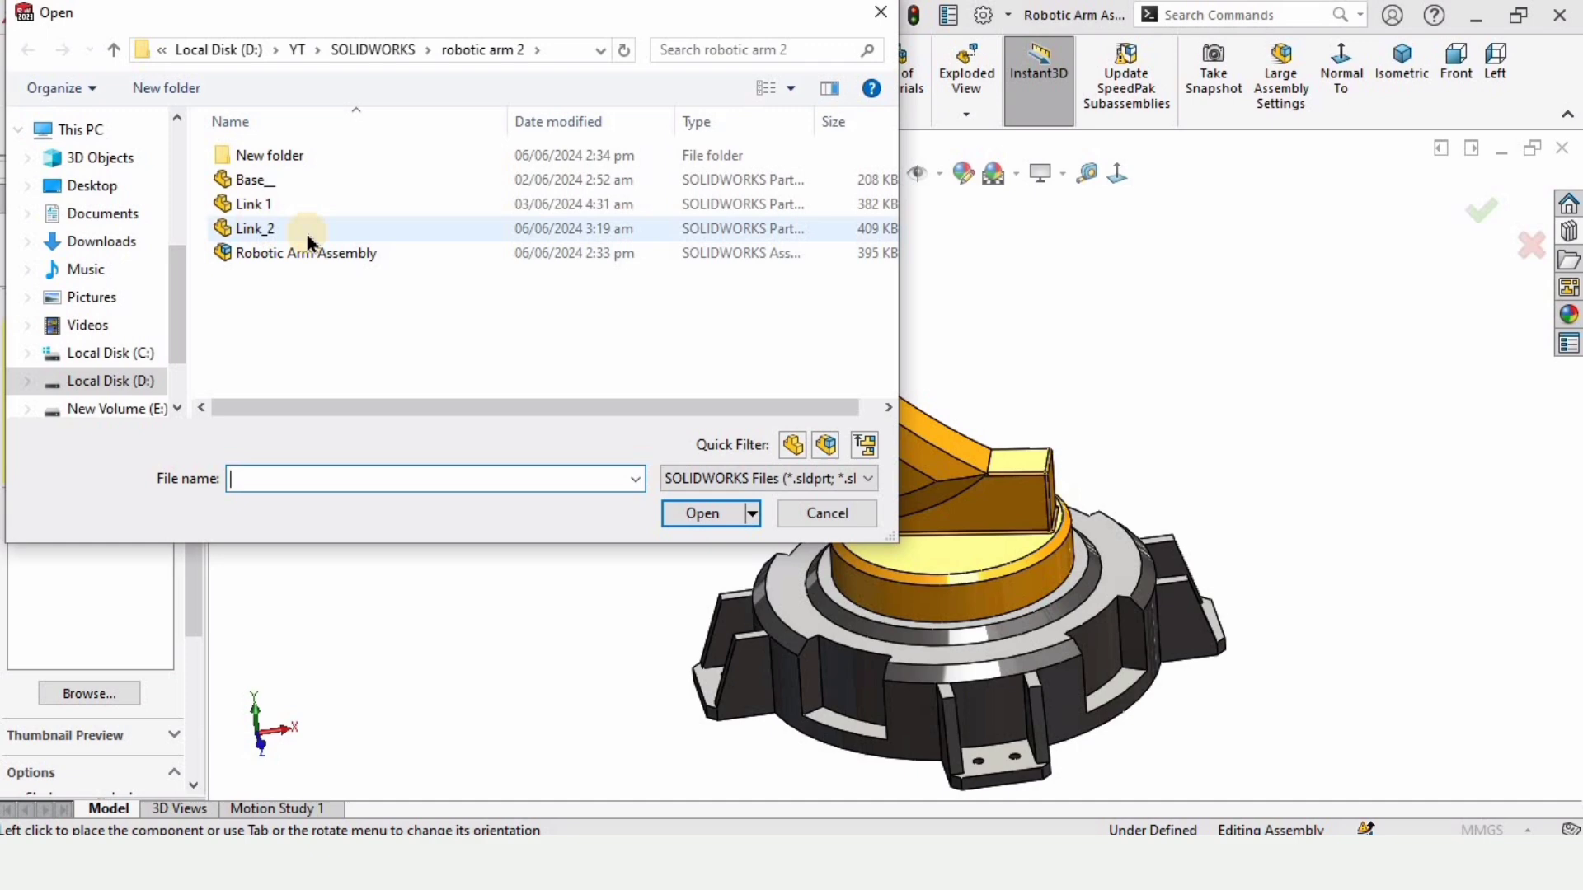
click(254, 227)
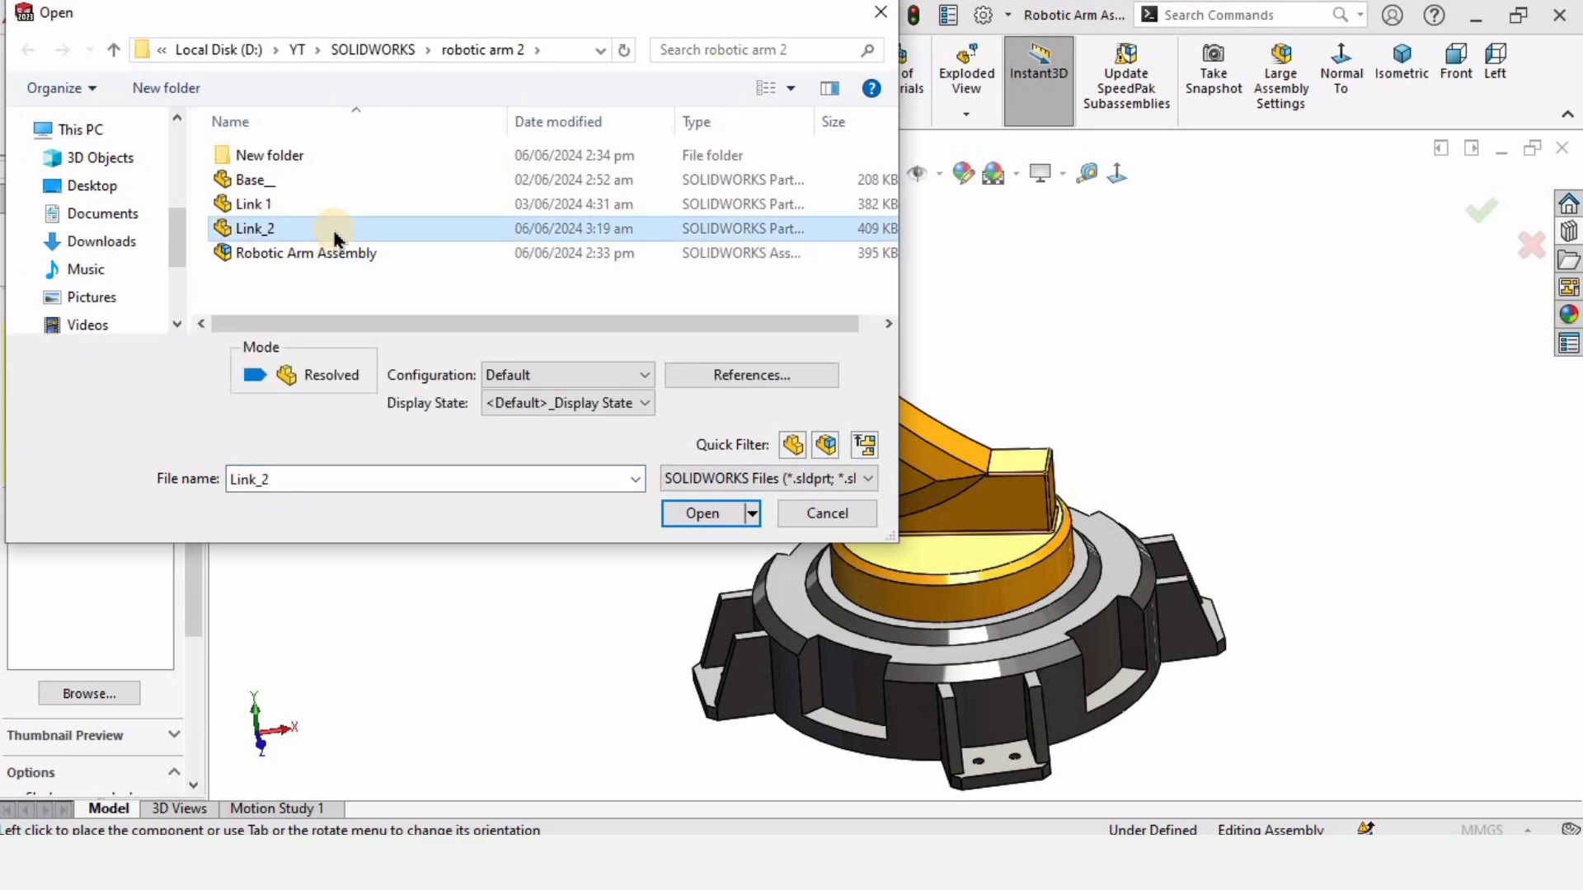
click(703, 514)
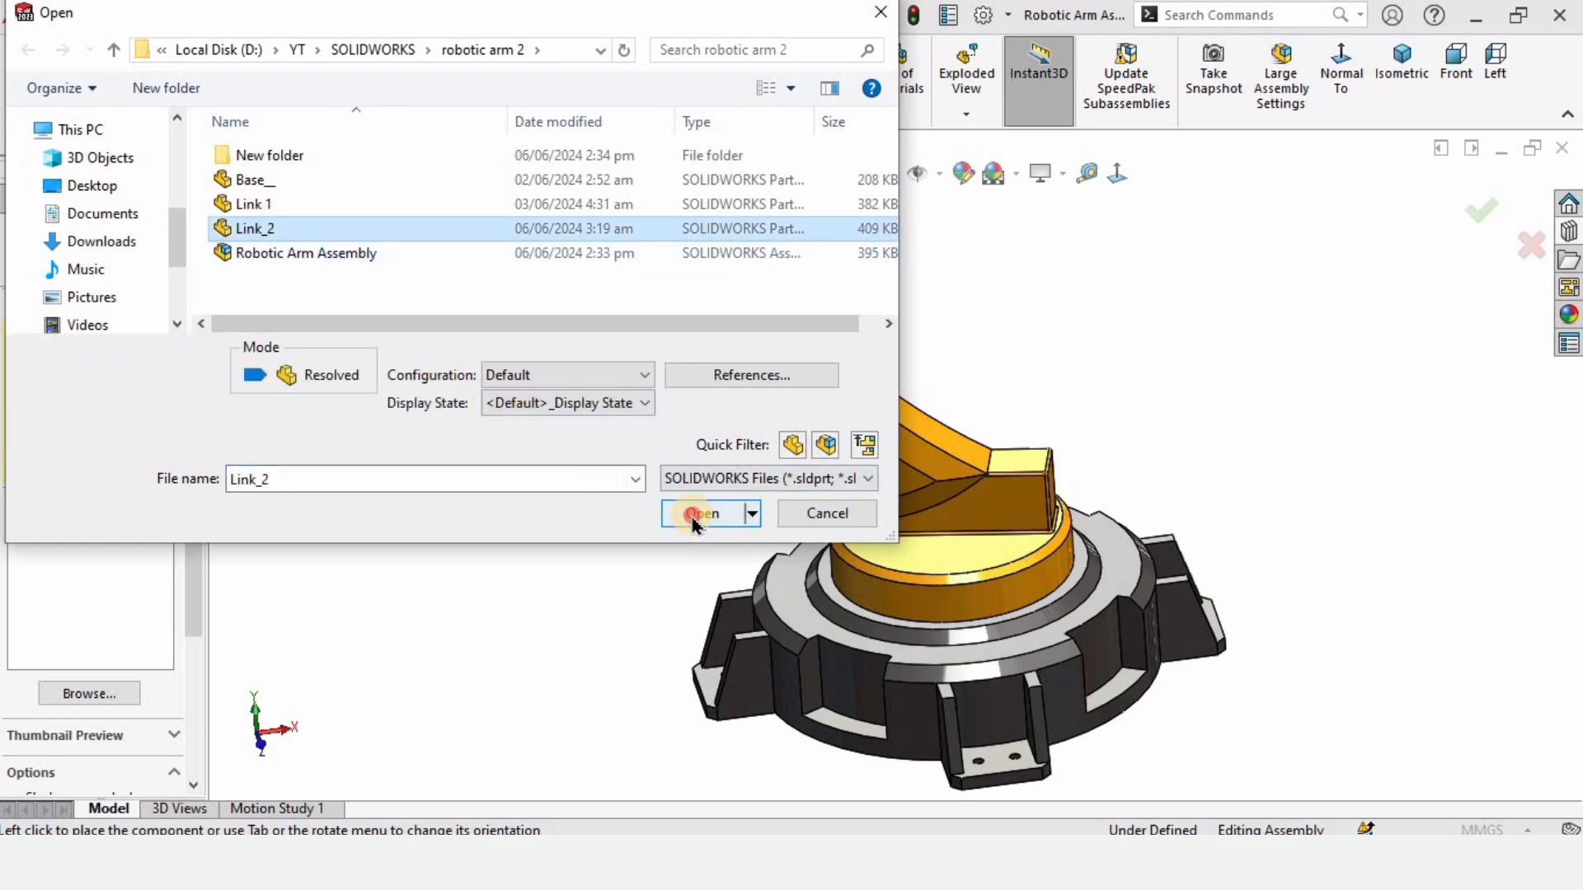
click(703, 513)
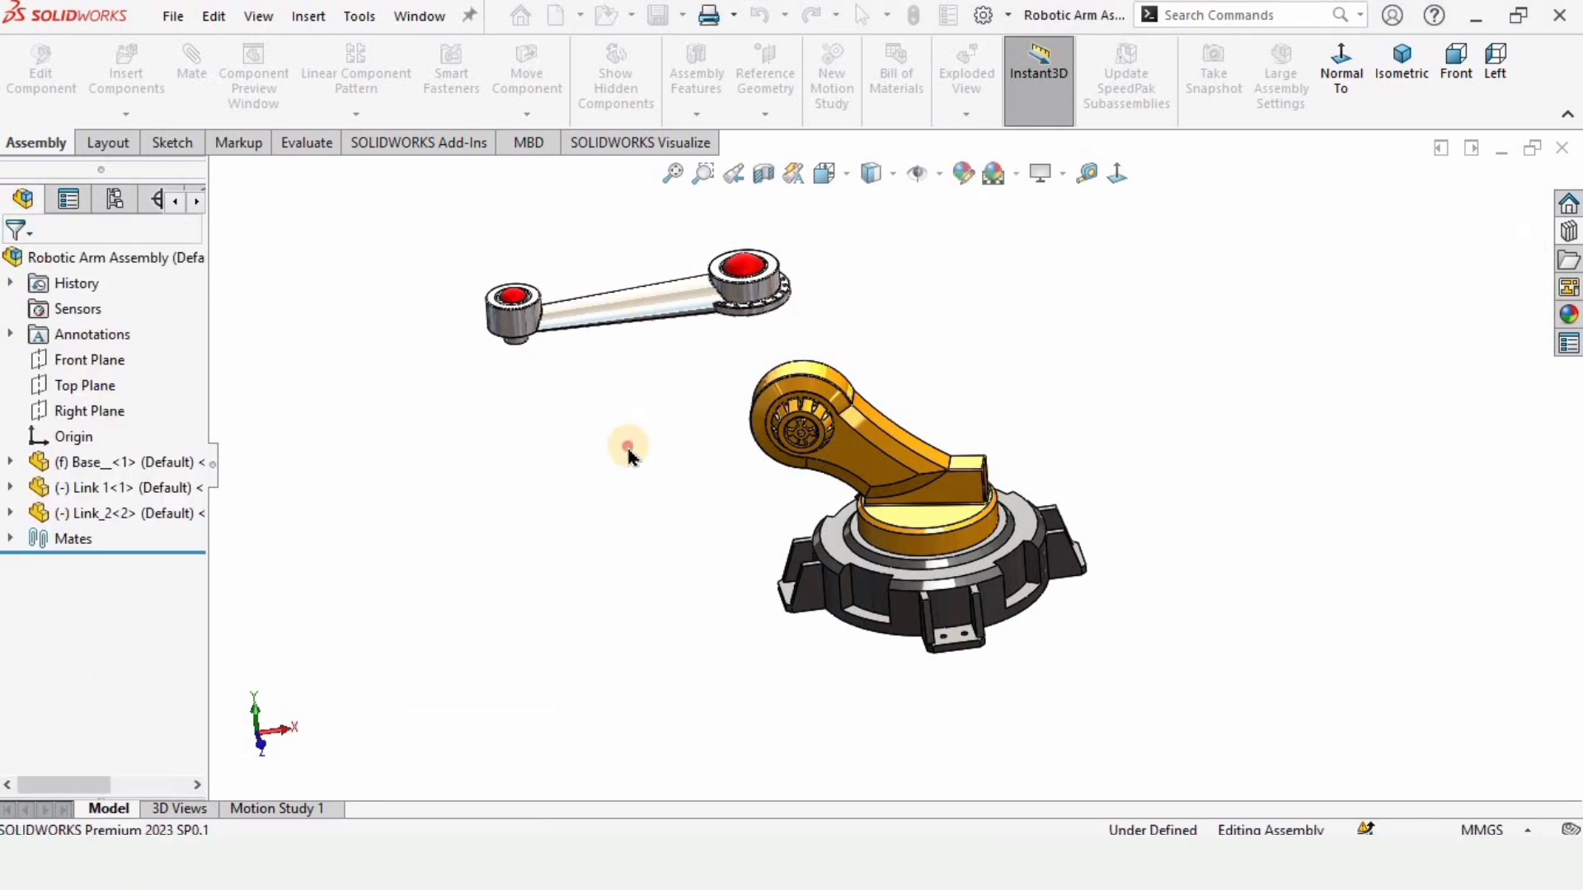
Start Rotate Component to reorient Link_2 toward the hole at Link 1's upper end
click(528, 64)
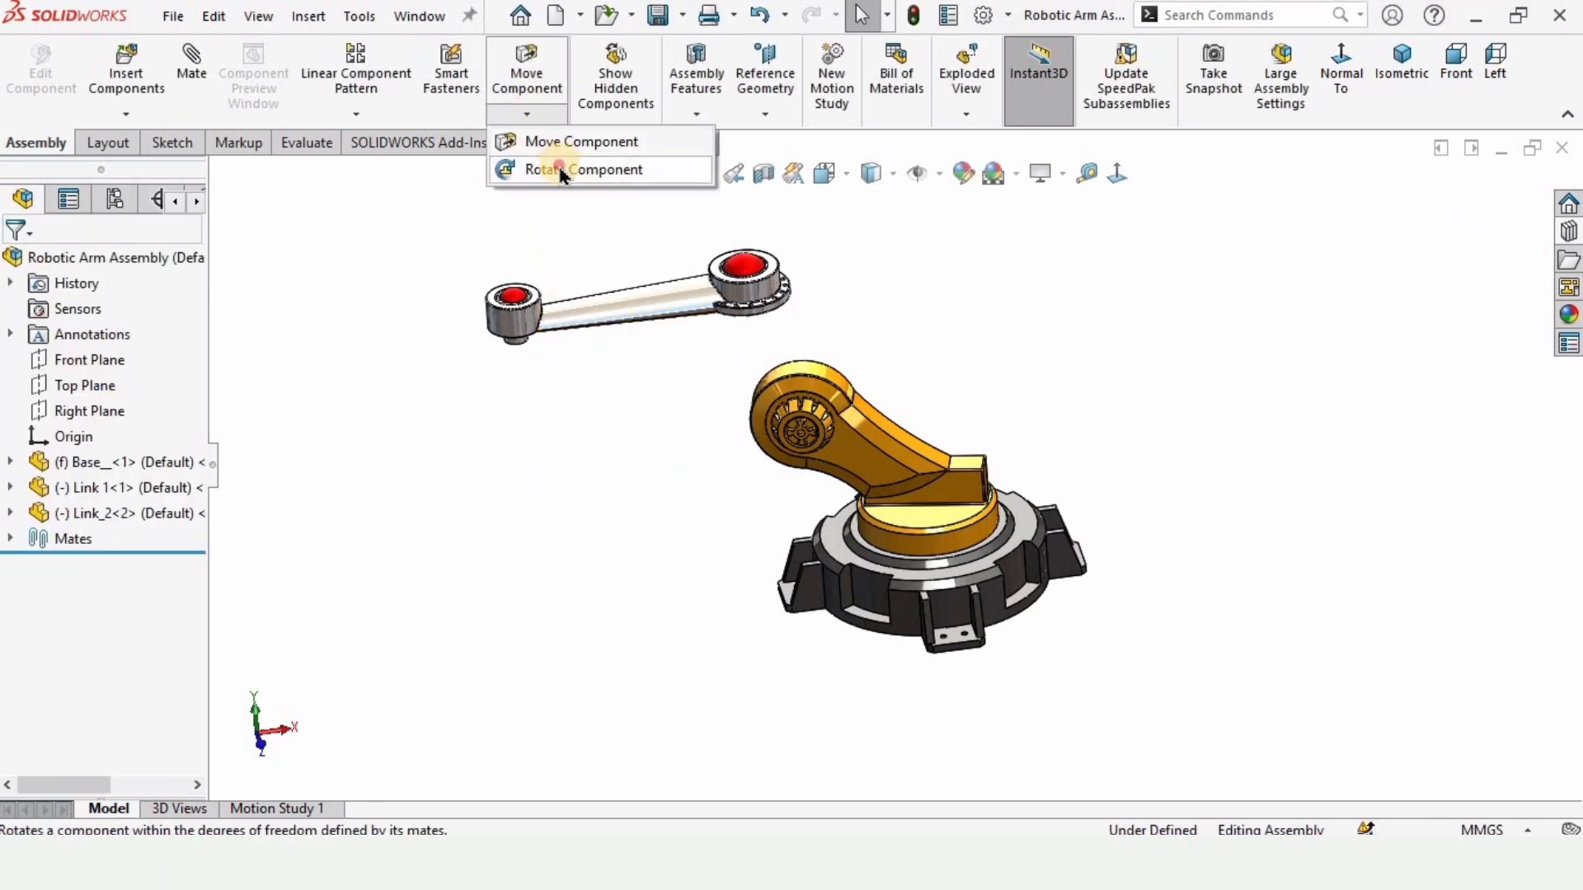
click(586, 168)
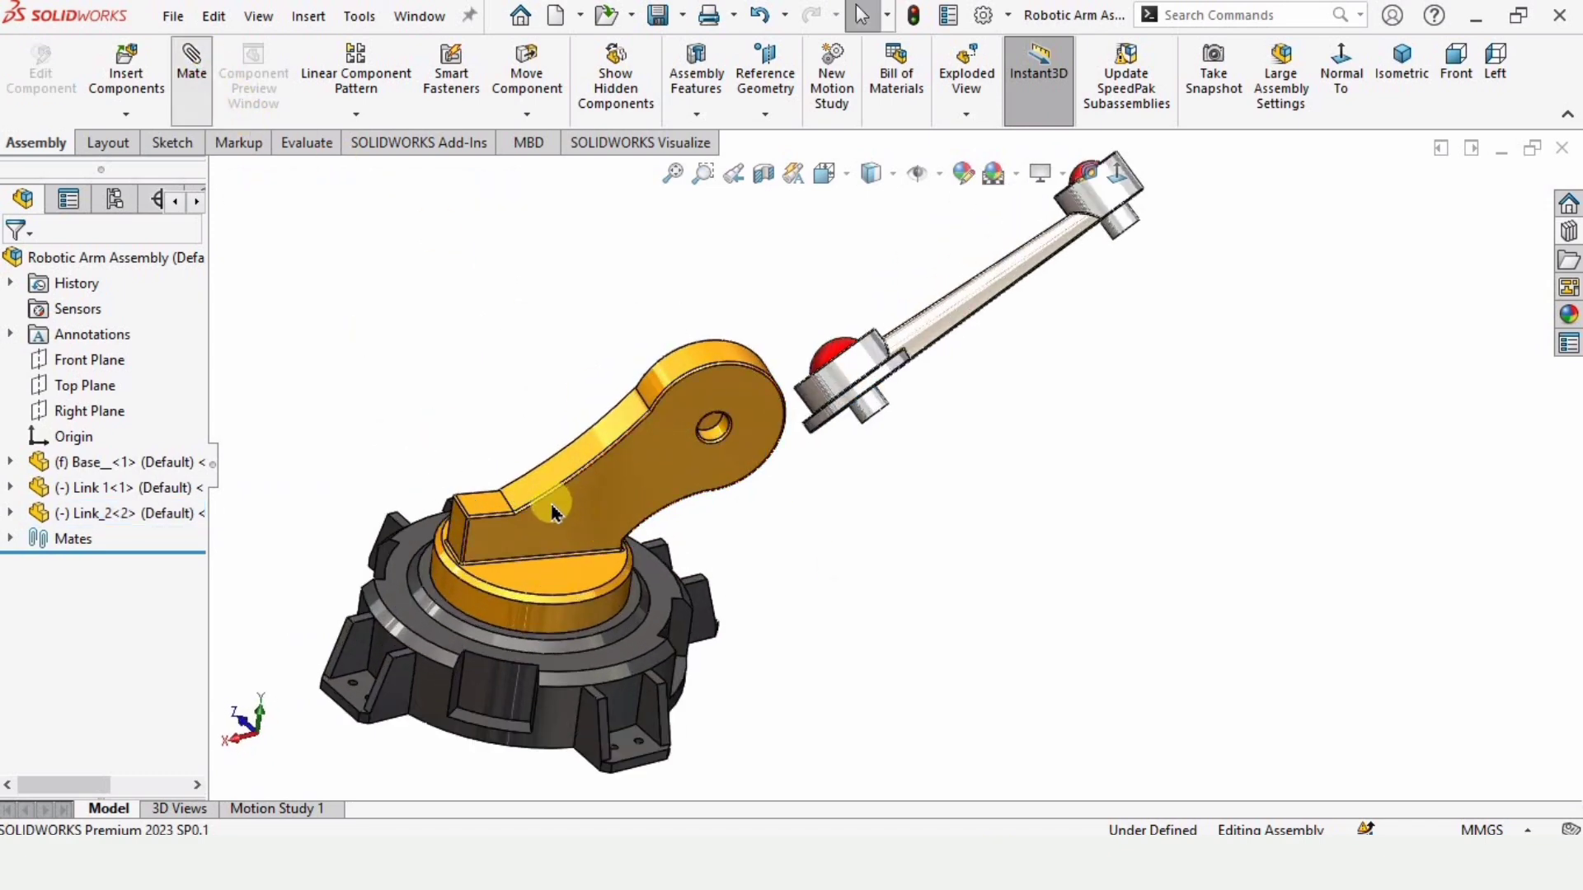
Add a concentric mate between Link 1 and Link_2 with flipped alignment and accept it
click(191, 71)
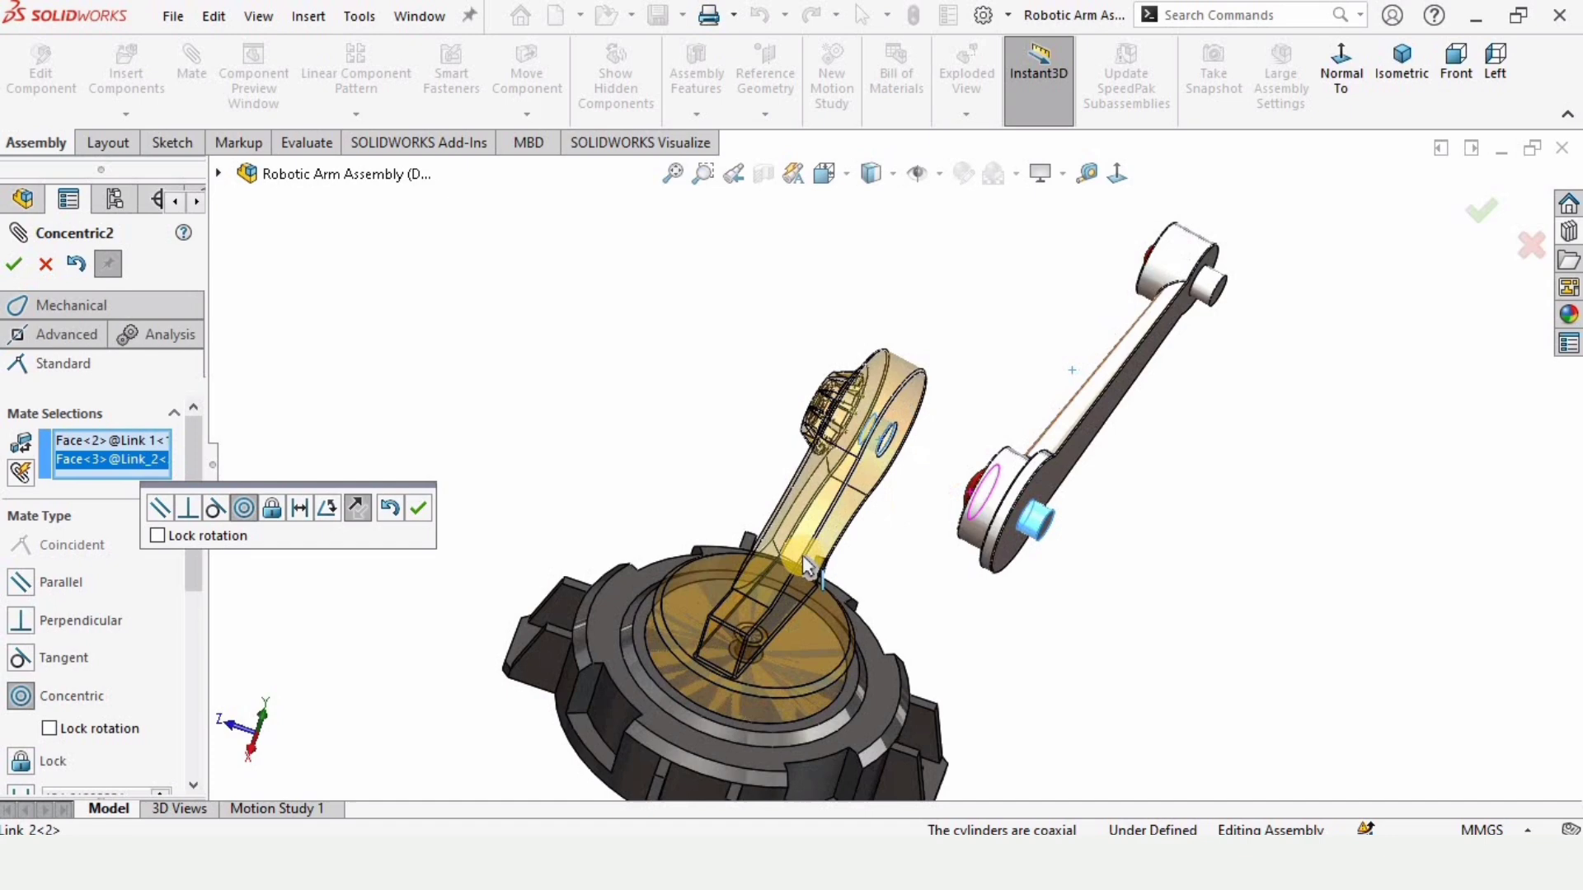
click(356, 508)
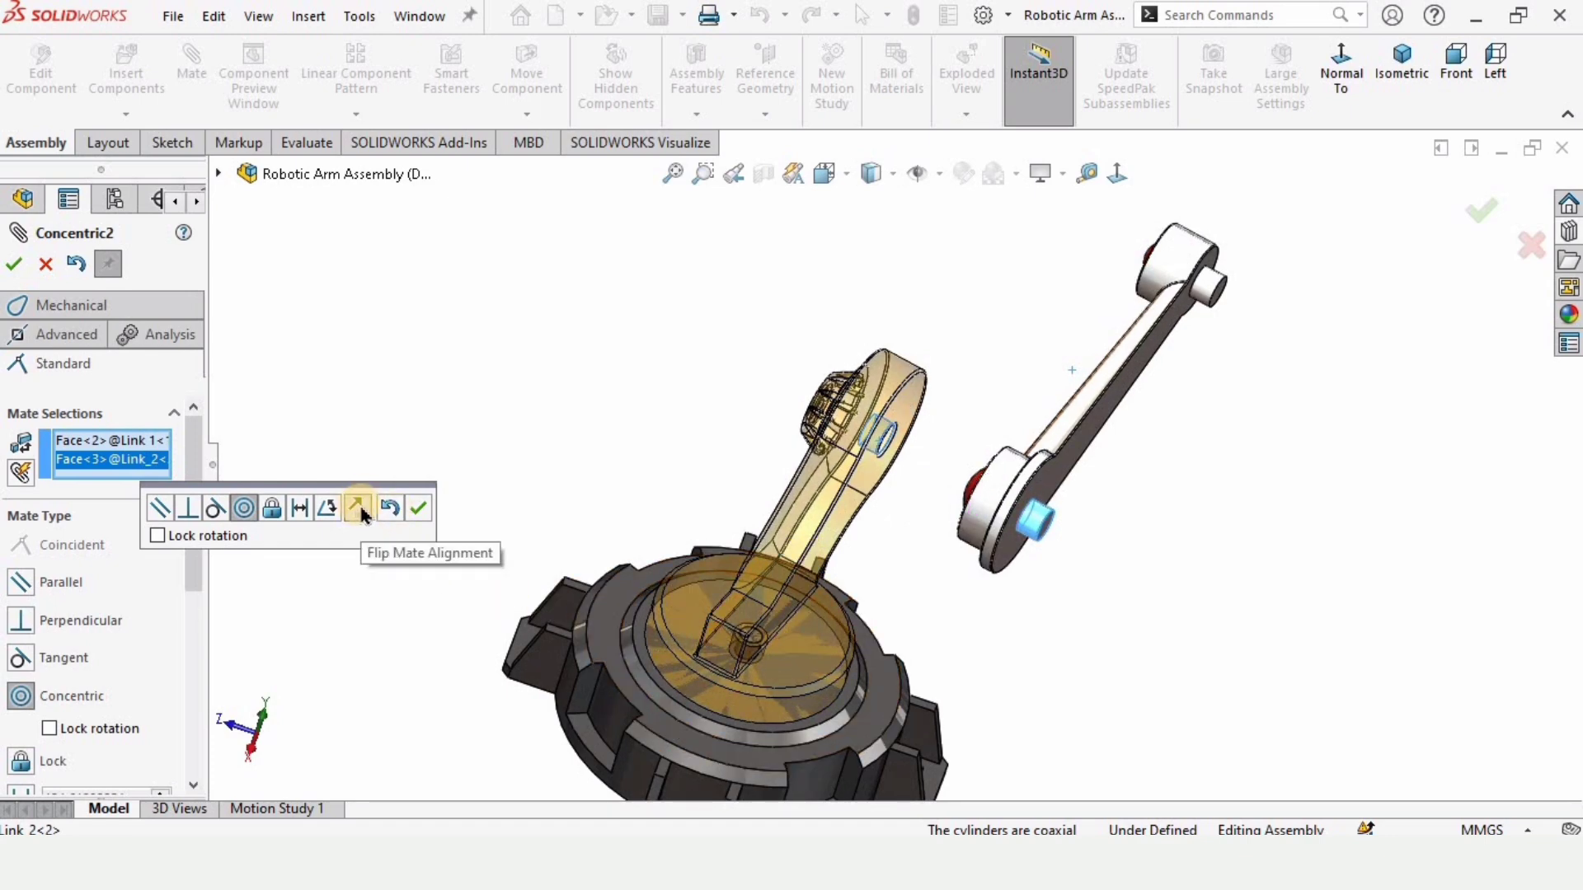
click(358, 508)
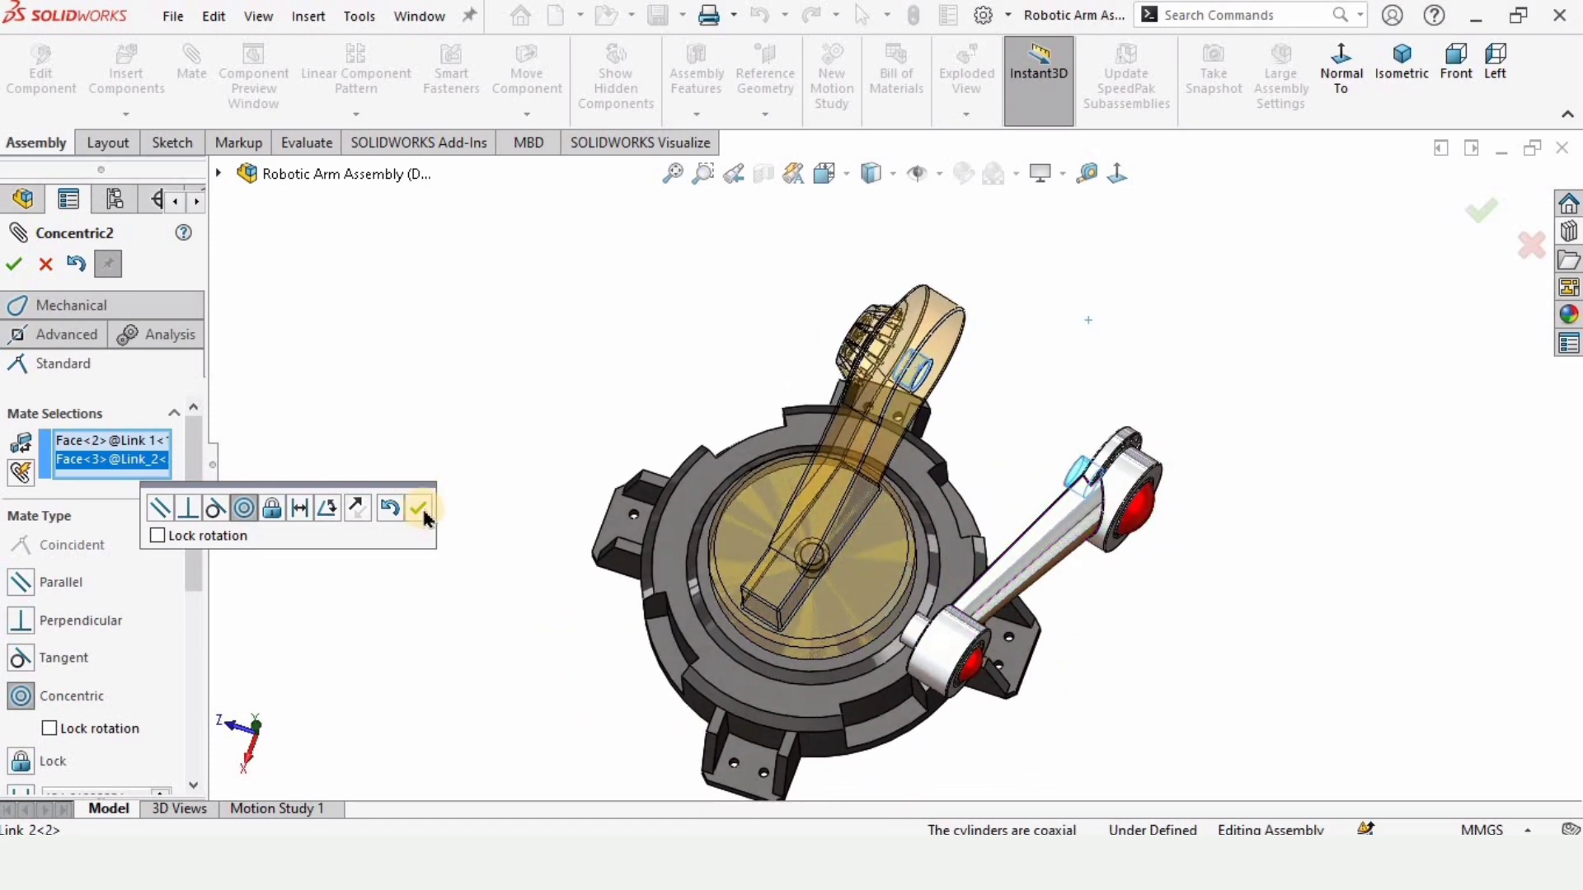
click(417, 510)
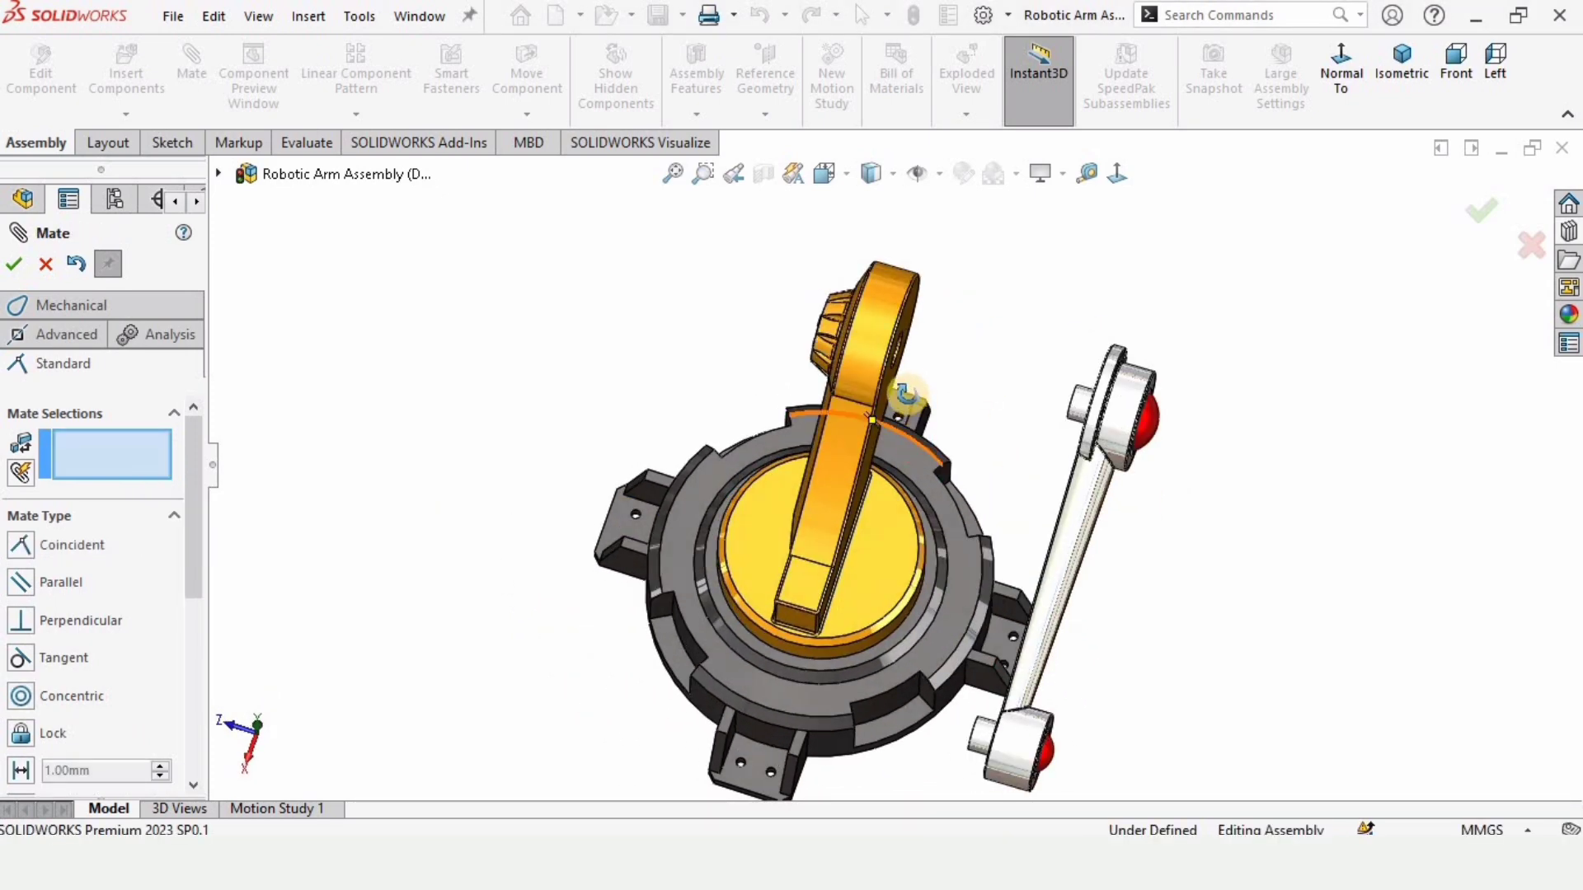
Pick a face of Link 1 as the first reference for the next mate
click(862, 268)
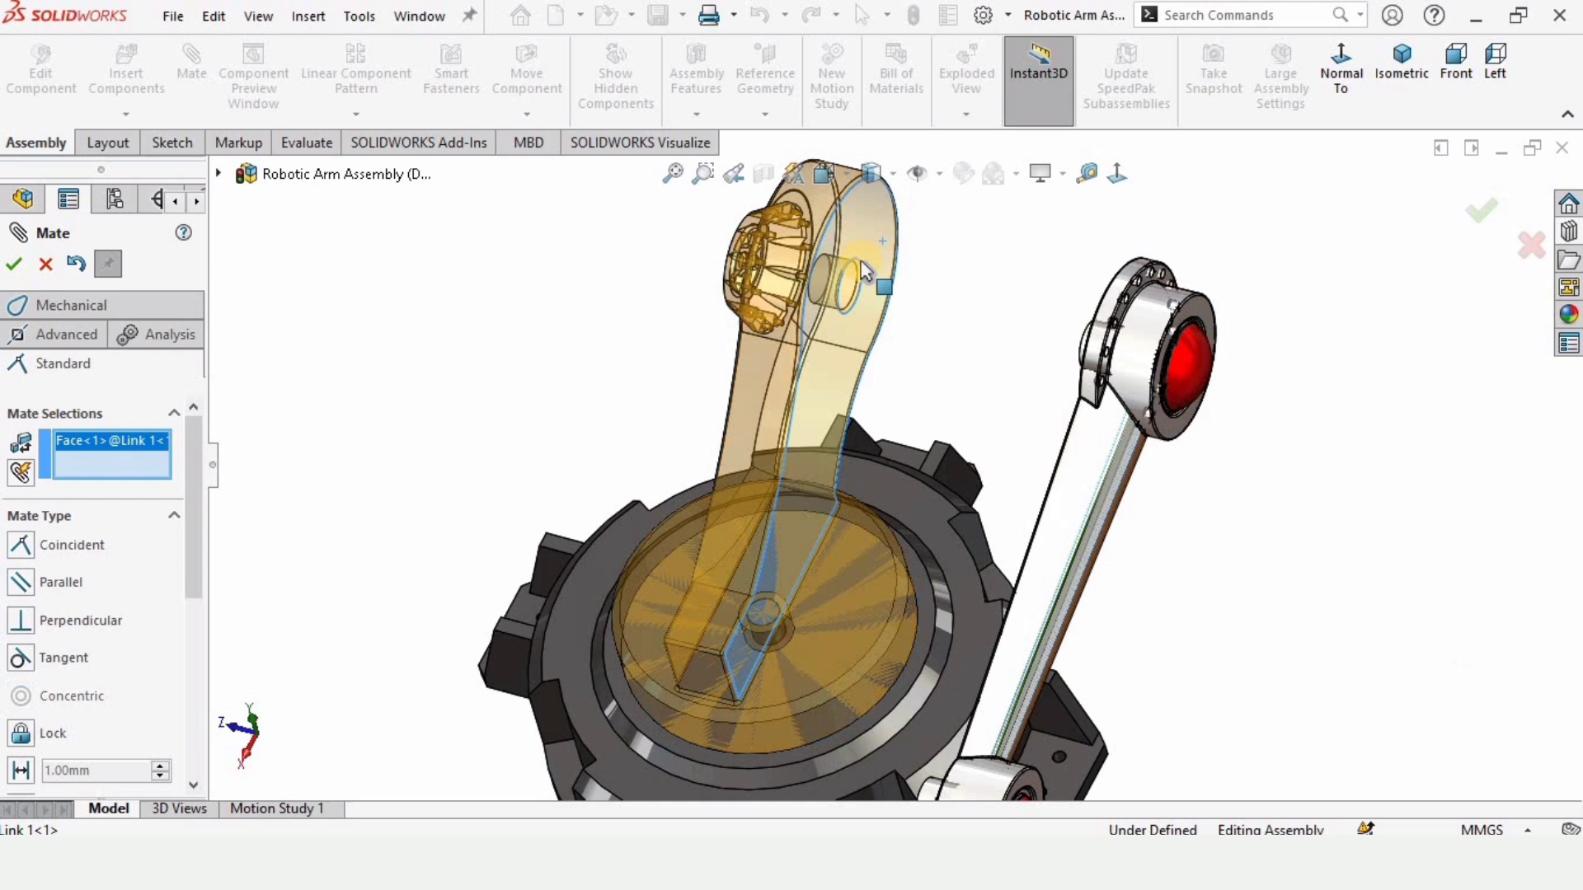
mouse_move(213, 381)
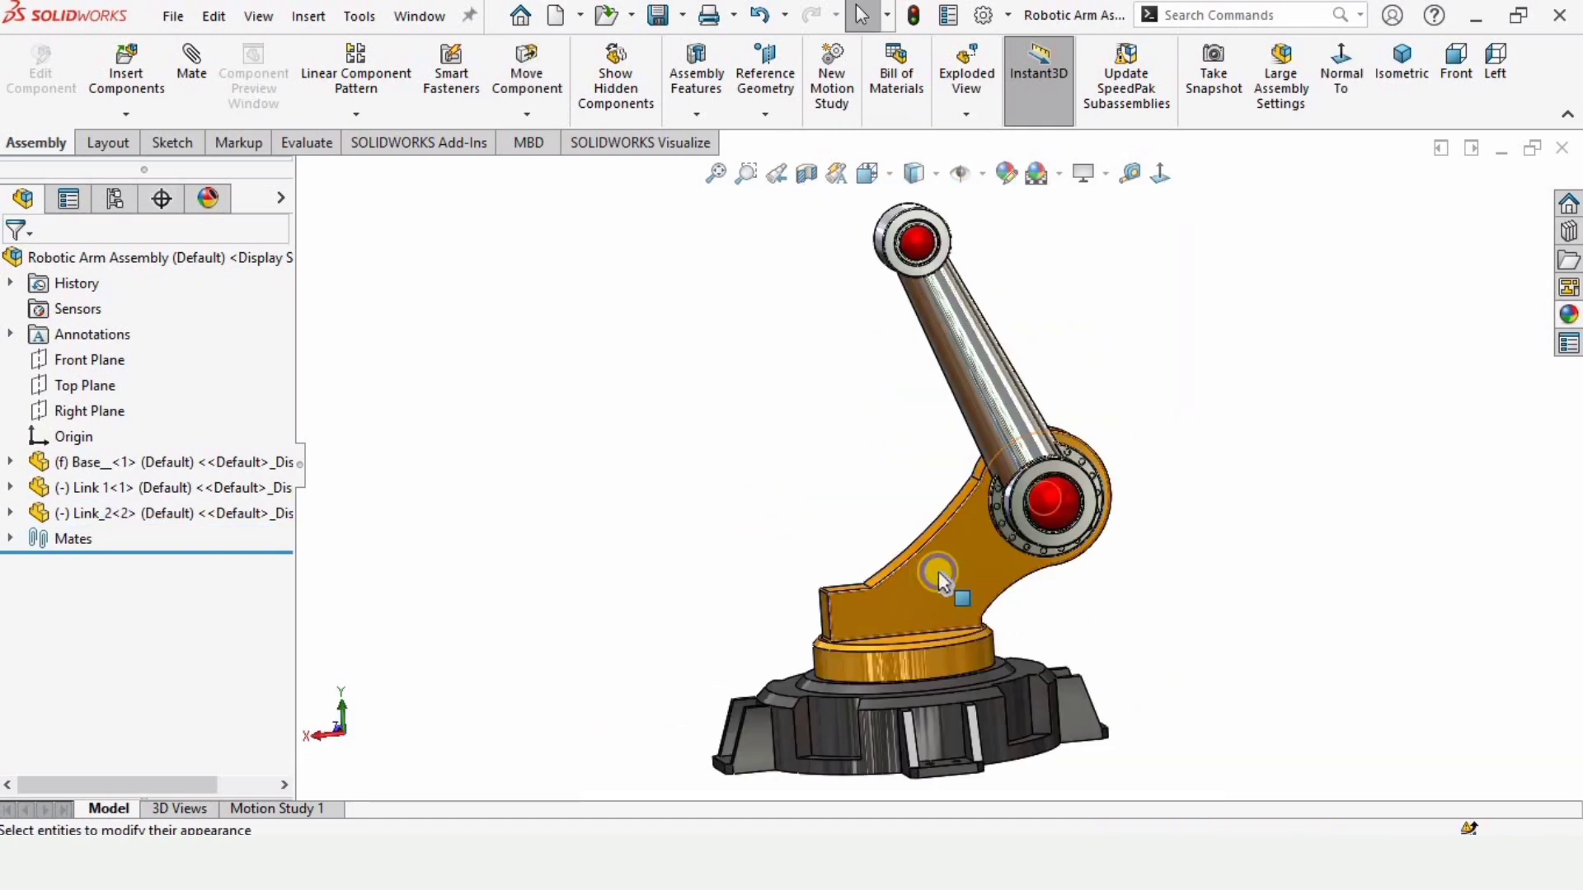
Edit the links' appearance, setting the green colour component to 0 for orange
right_click(933, 580)
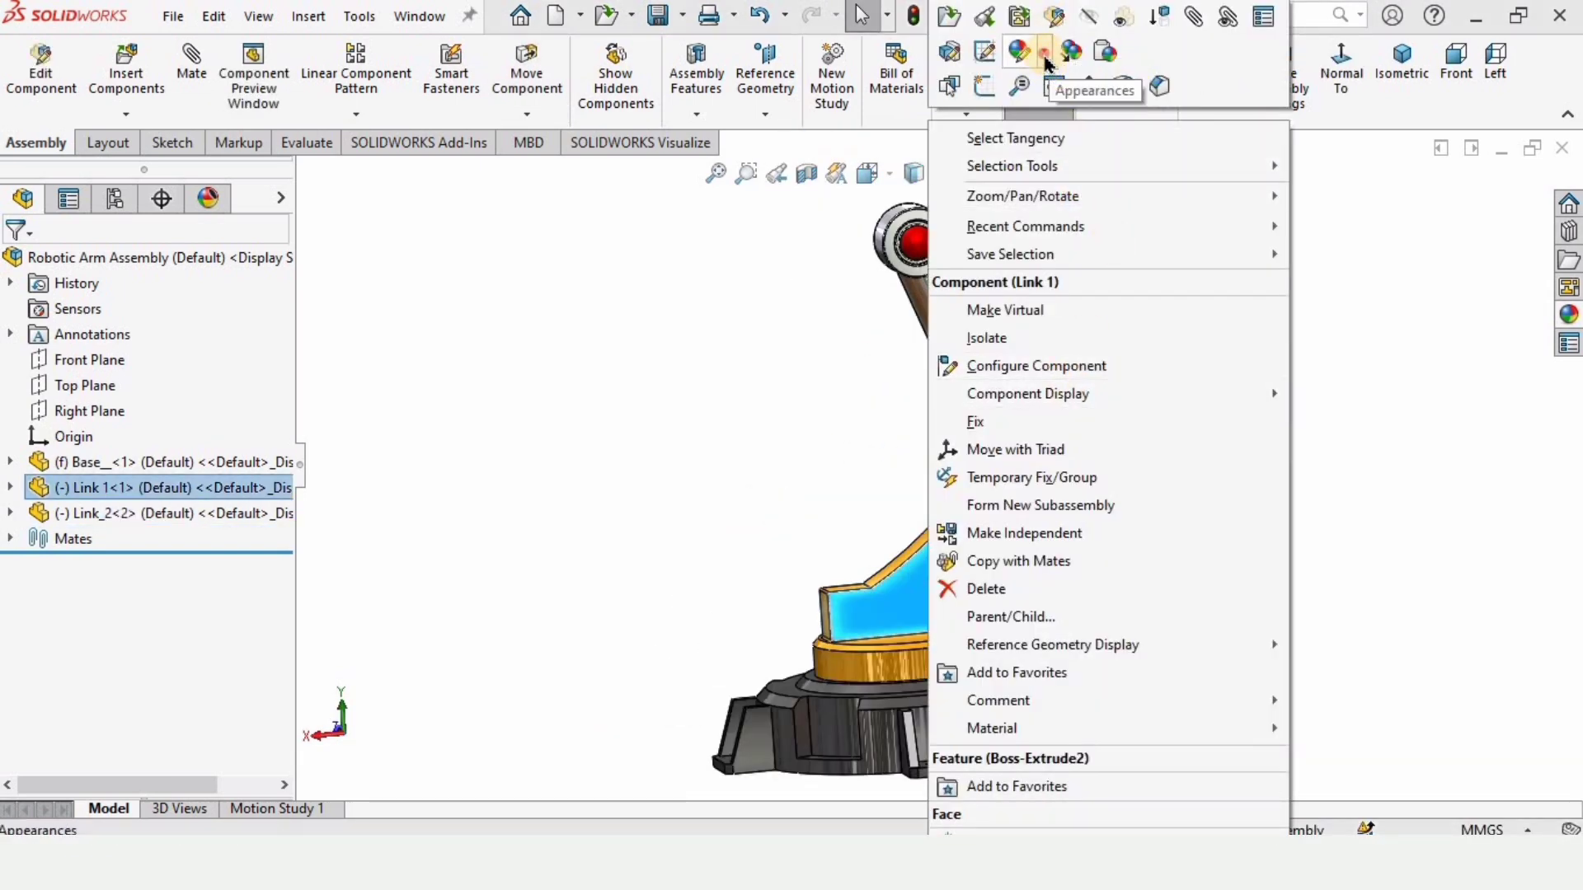
click(1019, 51)
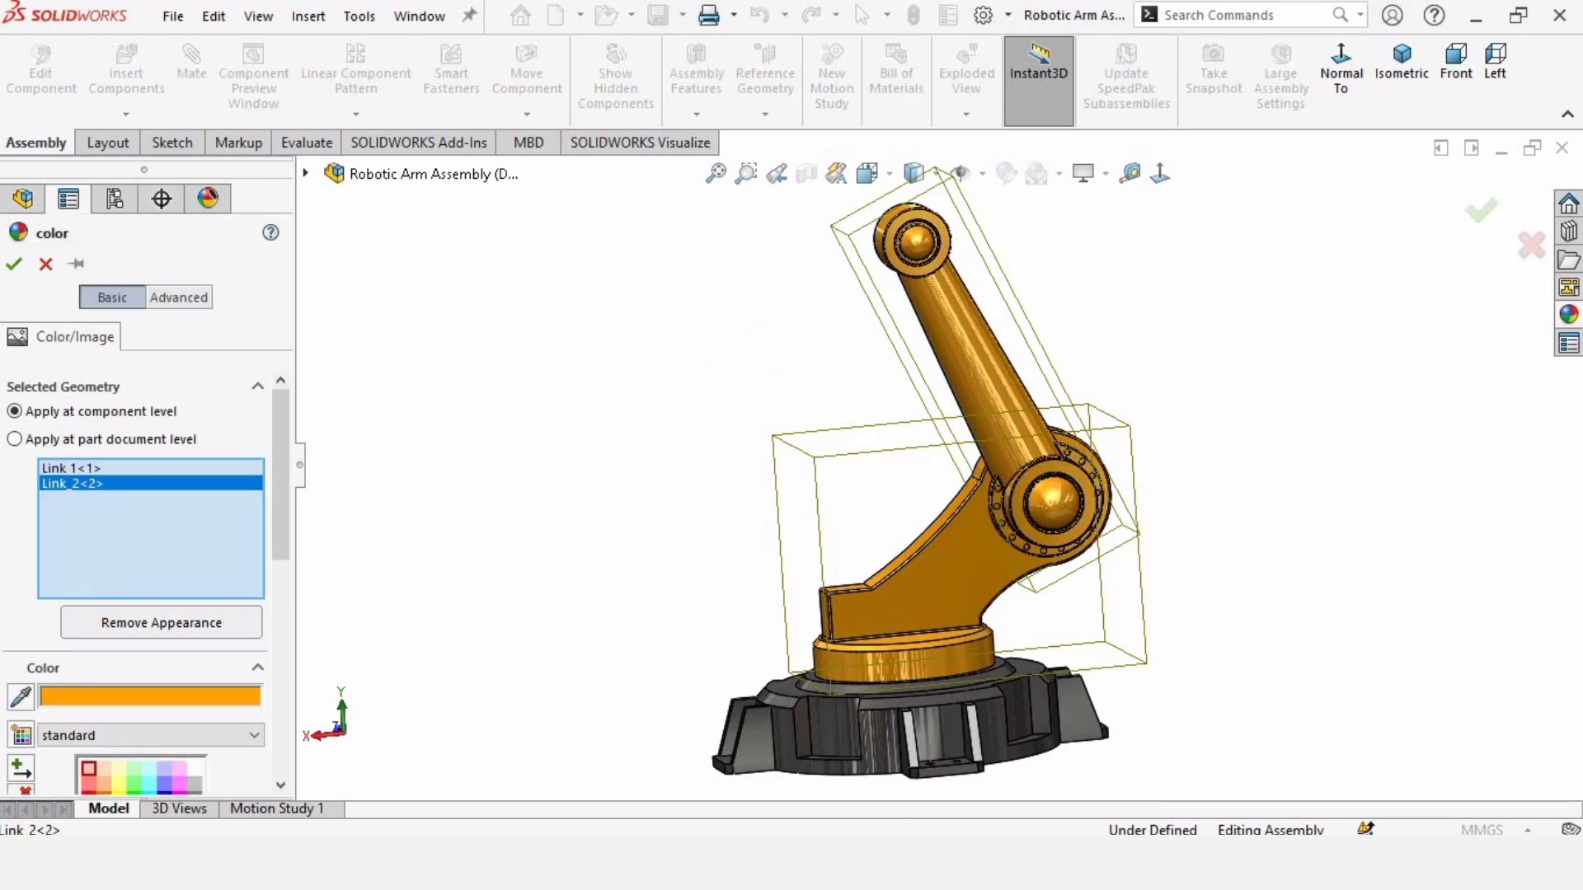
scroll(down, 3)
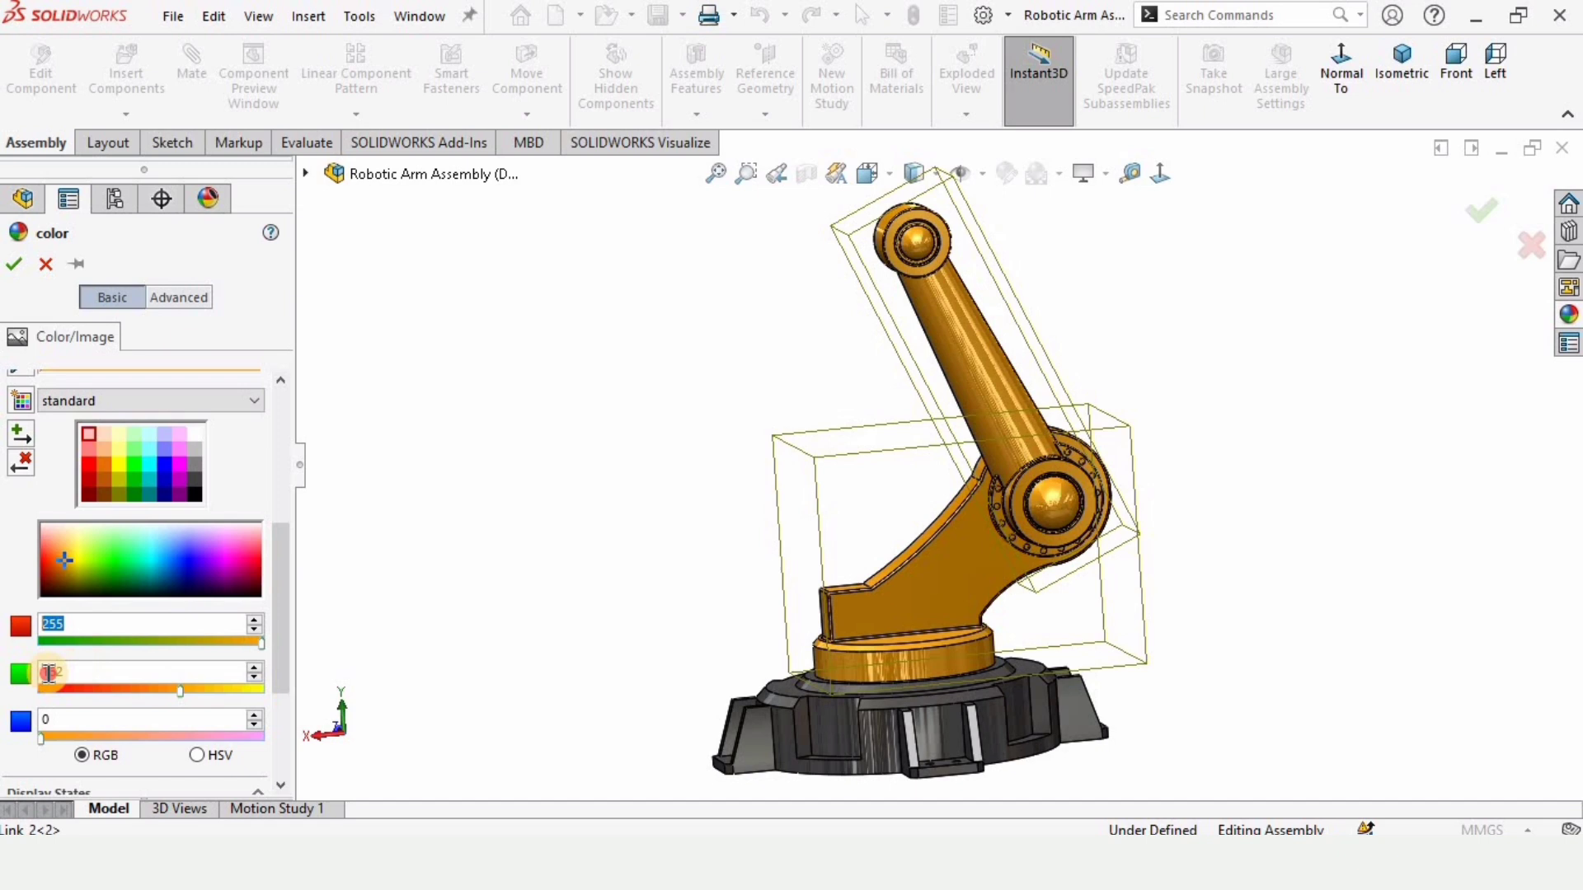
click(142, 460)
text(128)
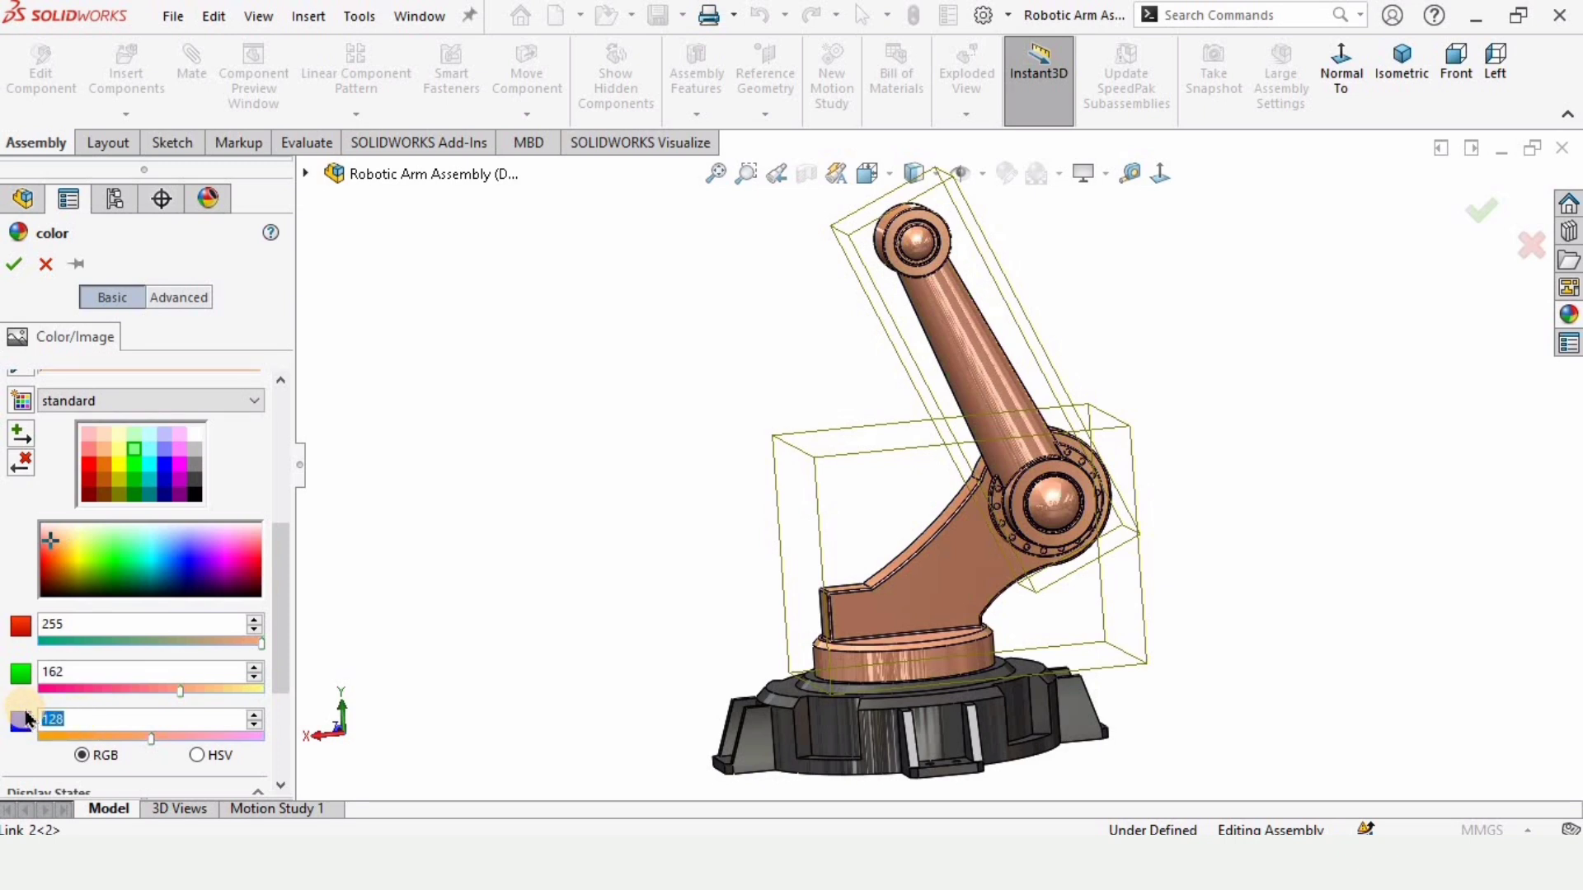
text(0)
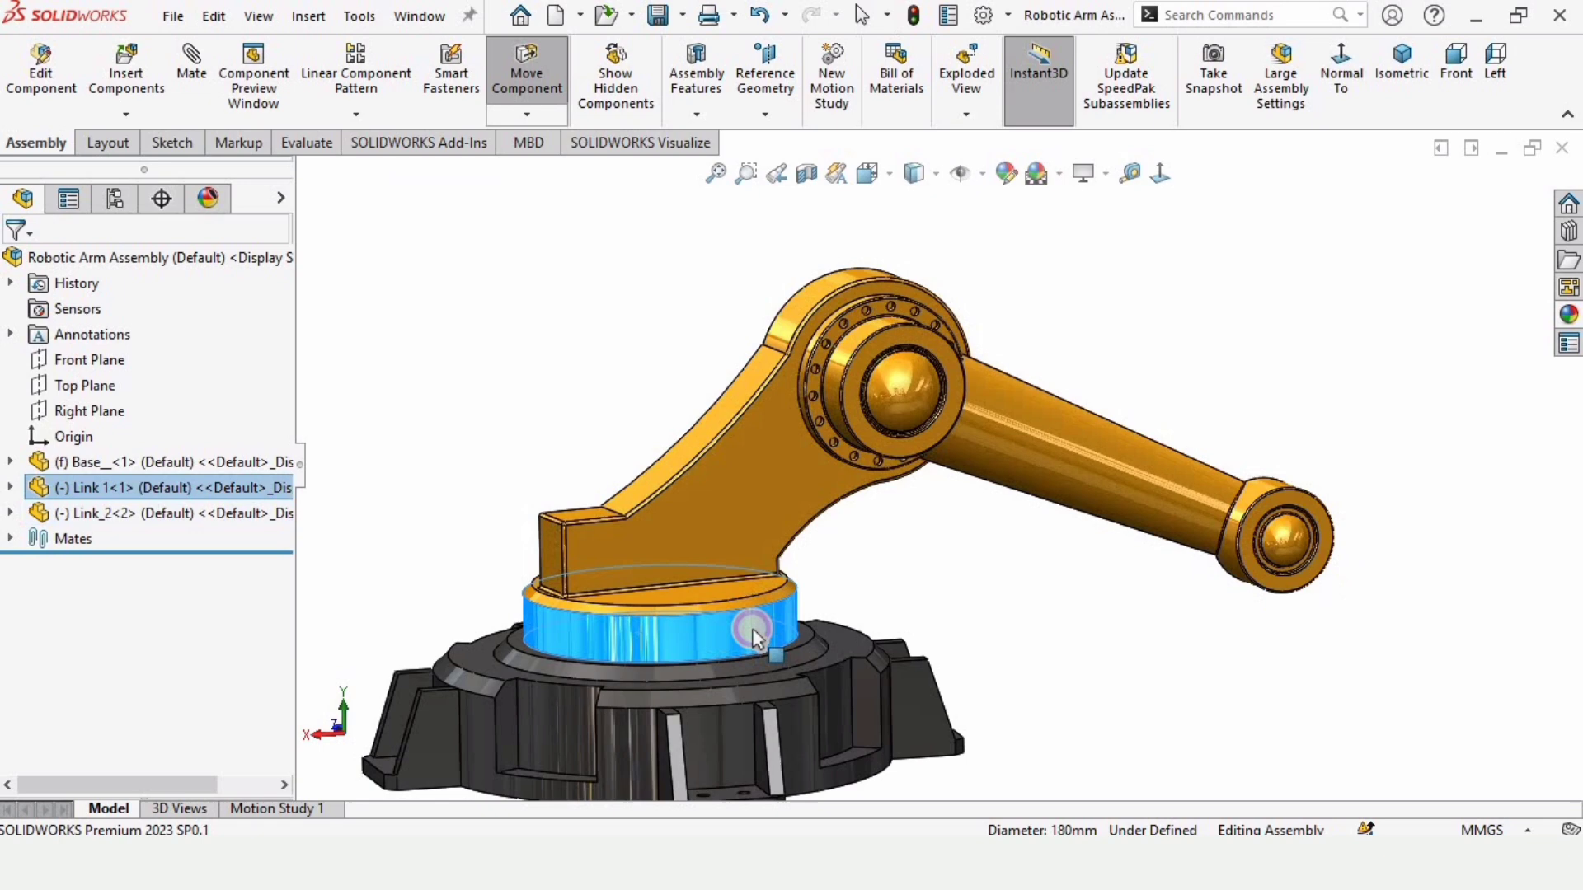
Orbit the view around the assembled arm
drag(752, 636, 1151, 374)
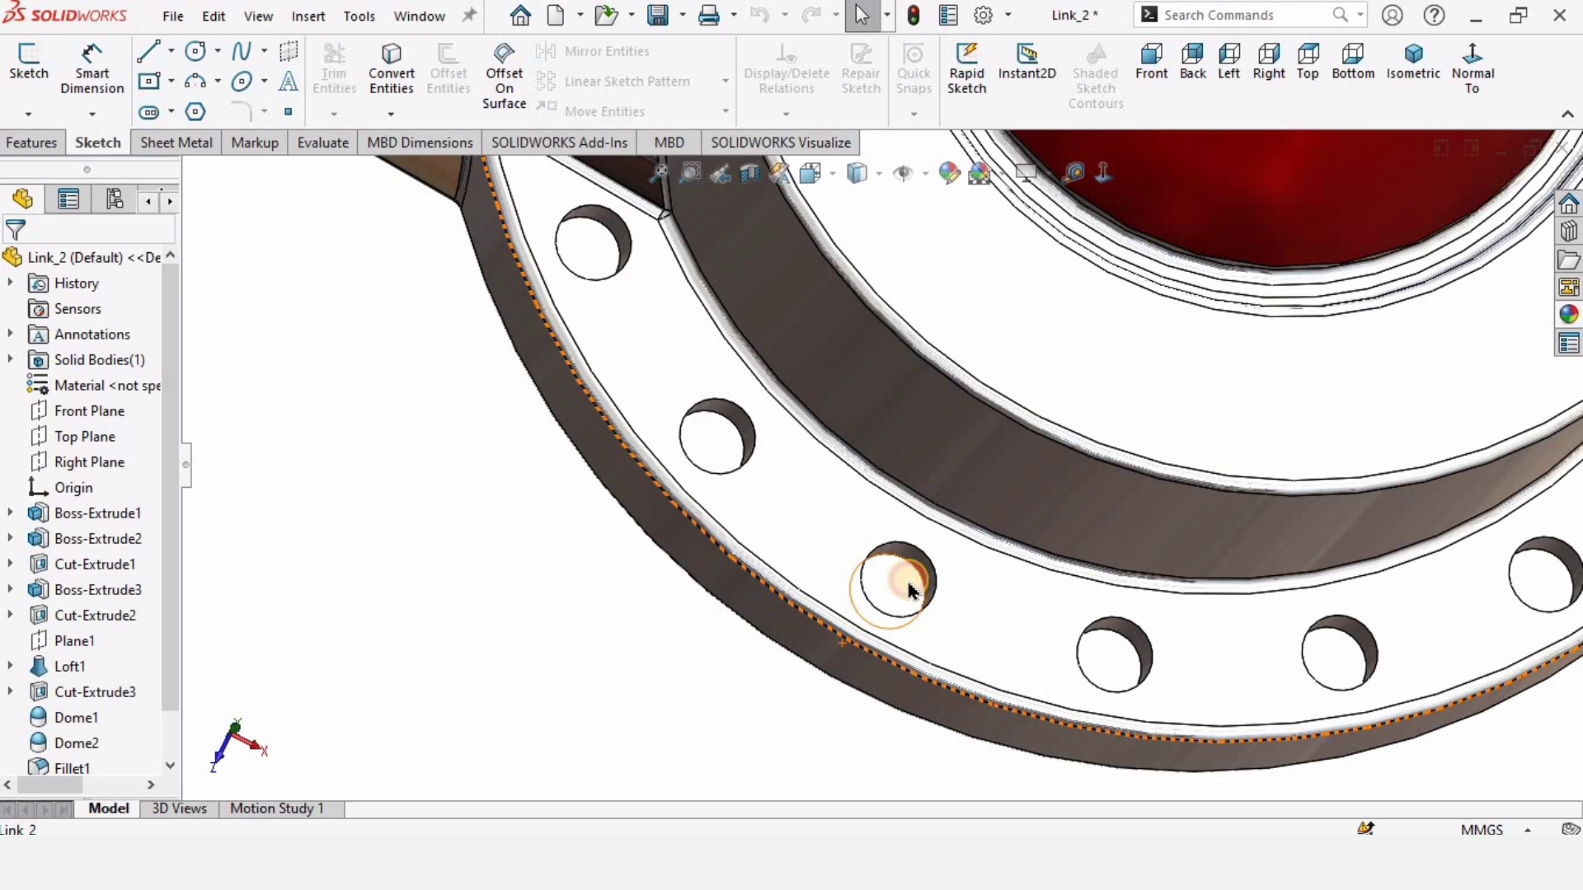
Edit the bolt-hole Cut-Extrude3 and change its end condition from Blind to Through All
click(892, 586)
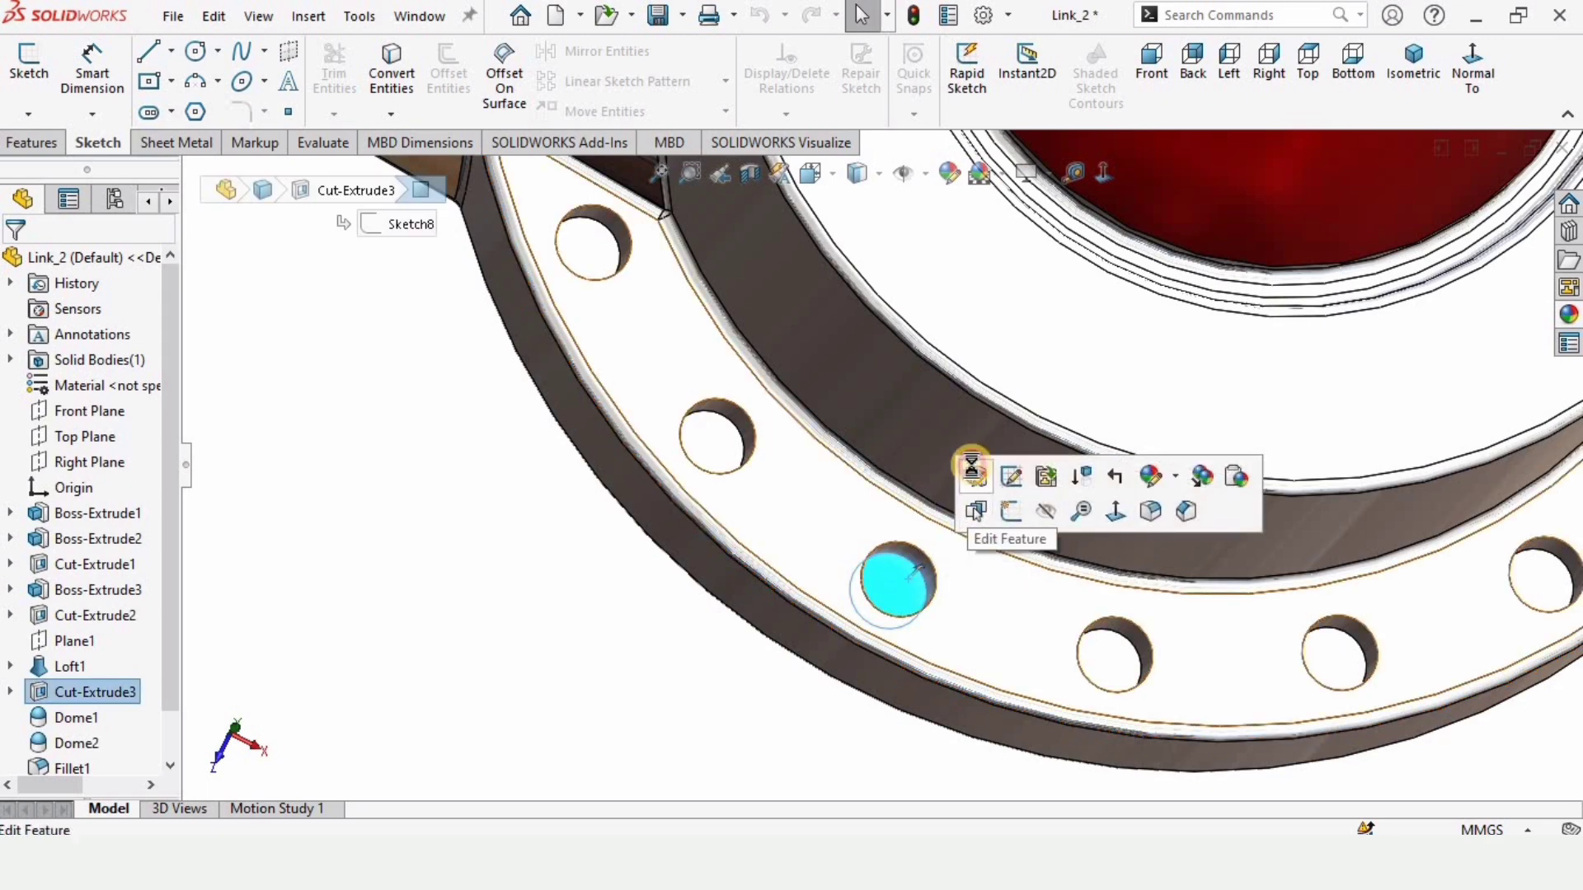
click(1011, 475)
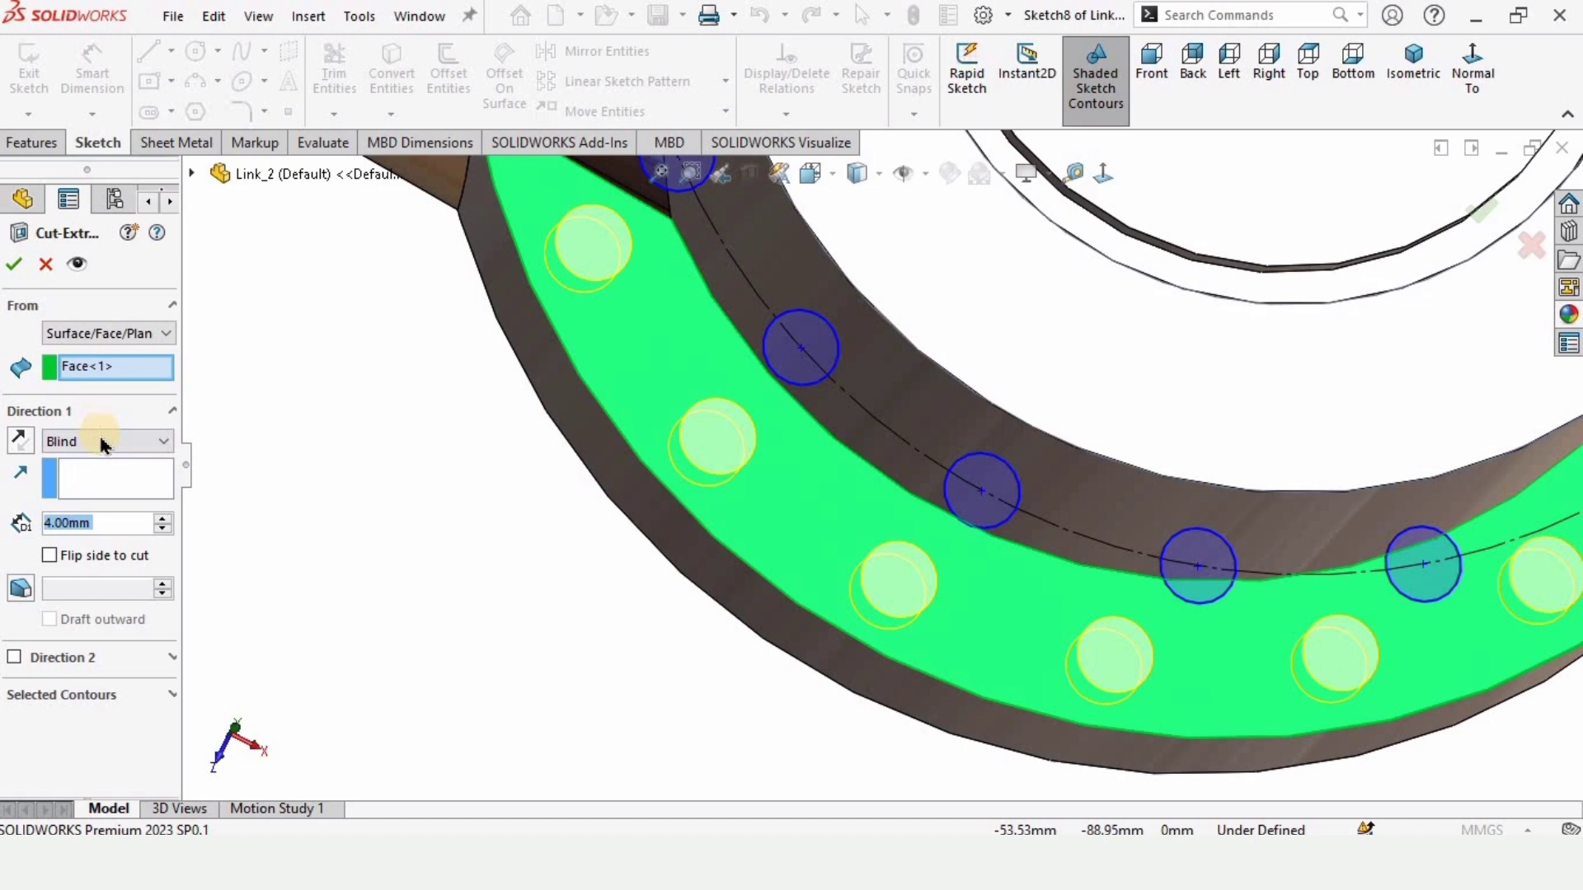
click(106, 442)
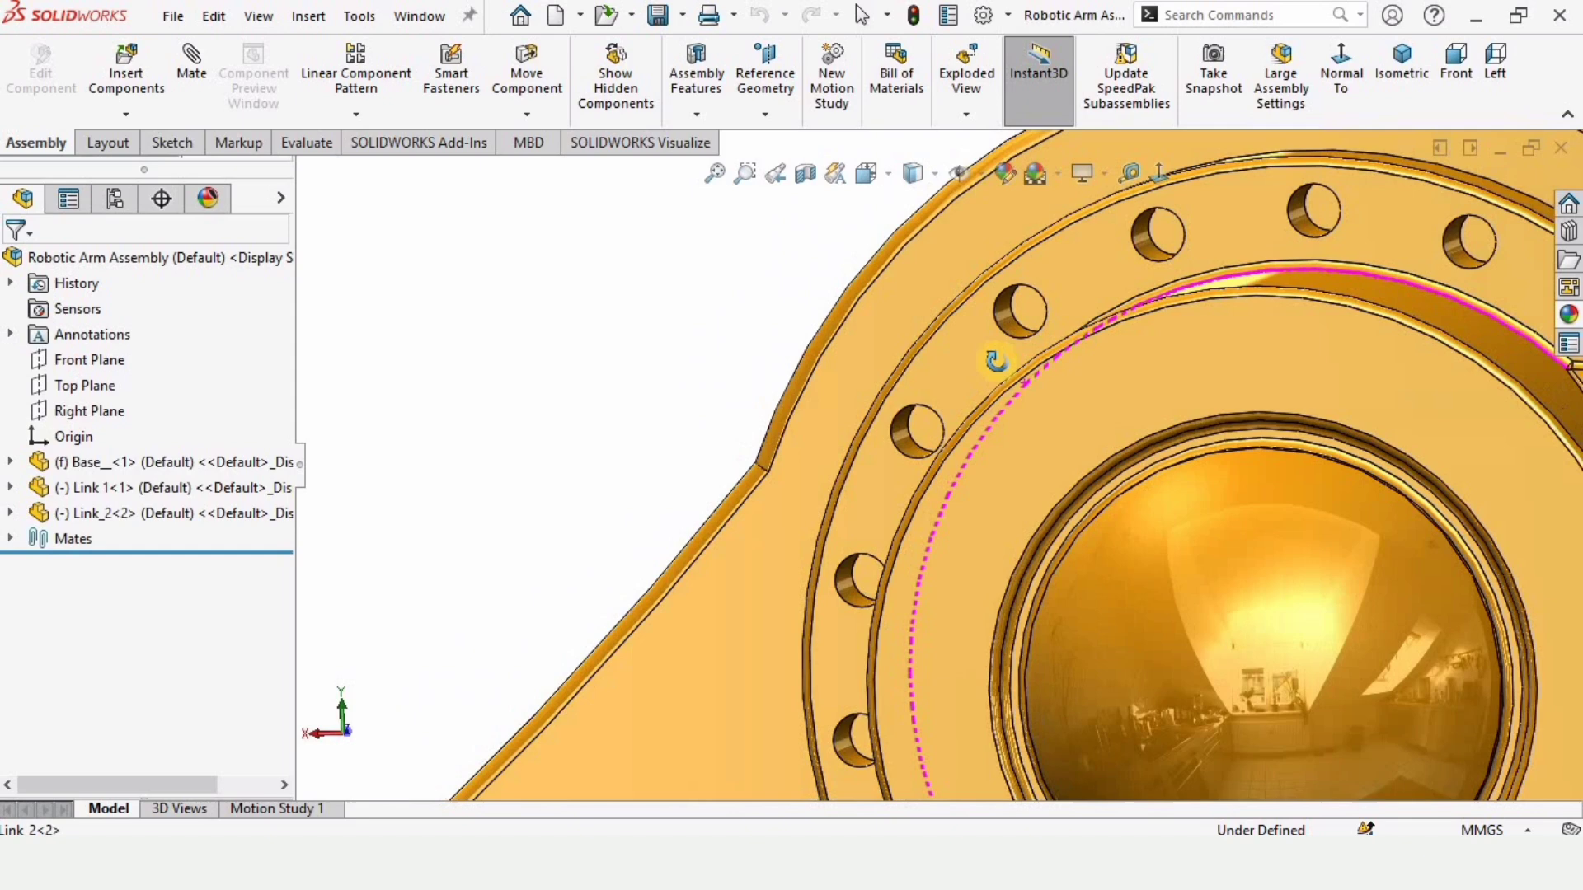
click(1402, 72)
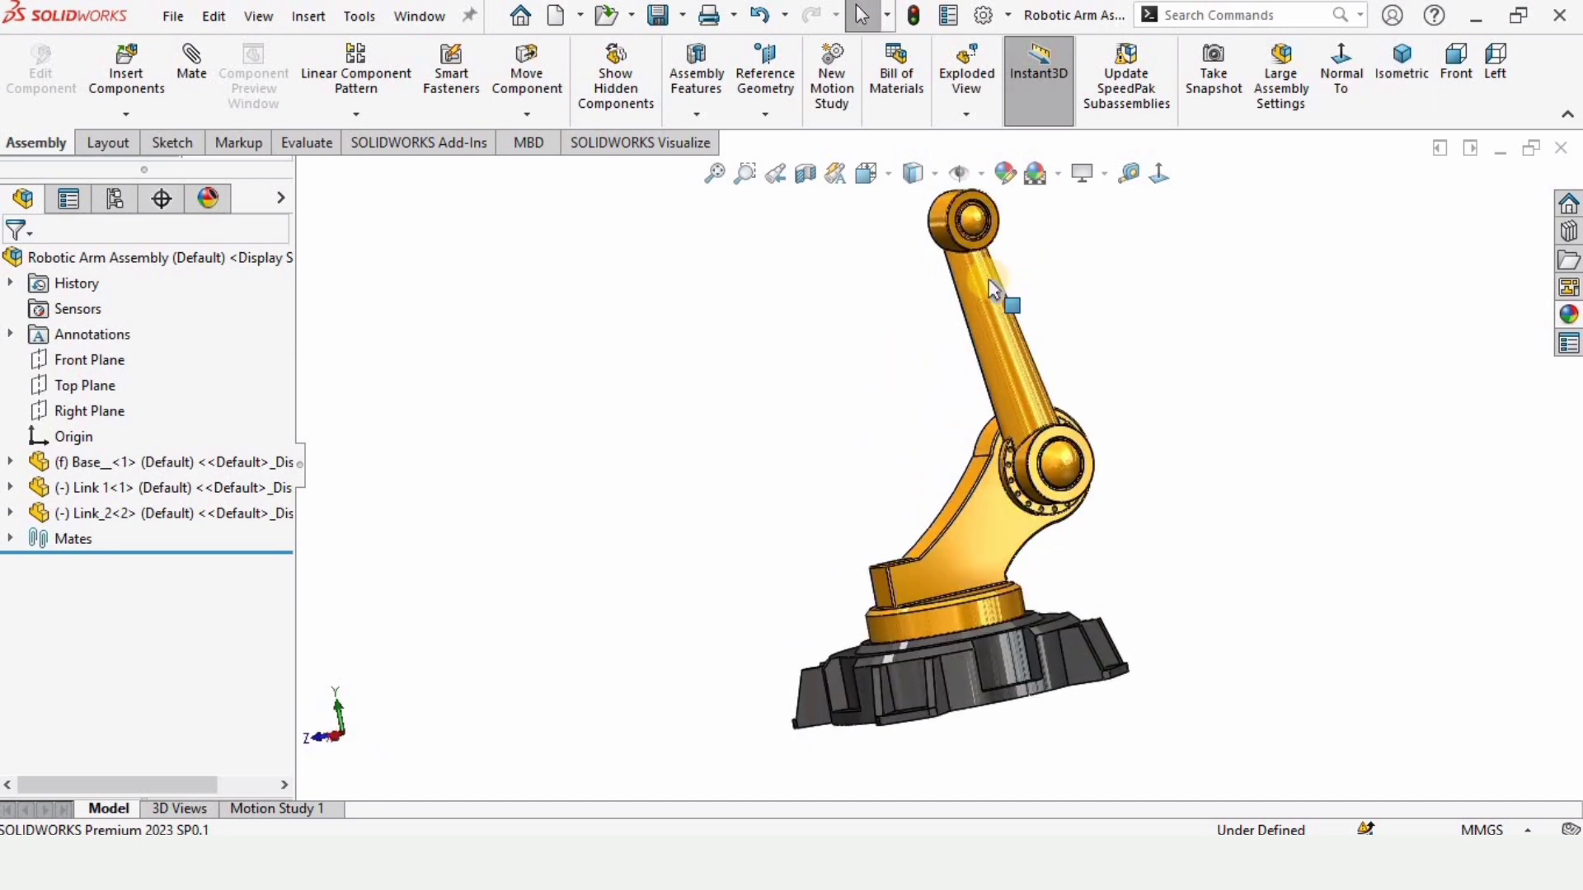
click(994, 313)
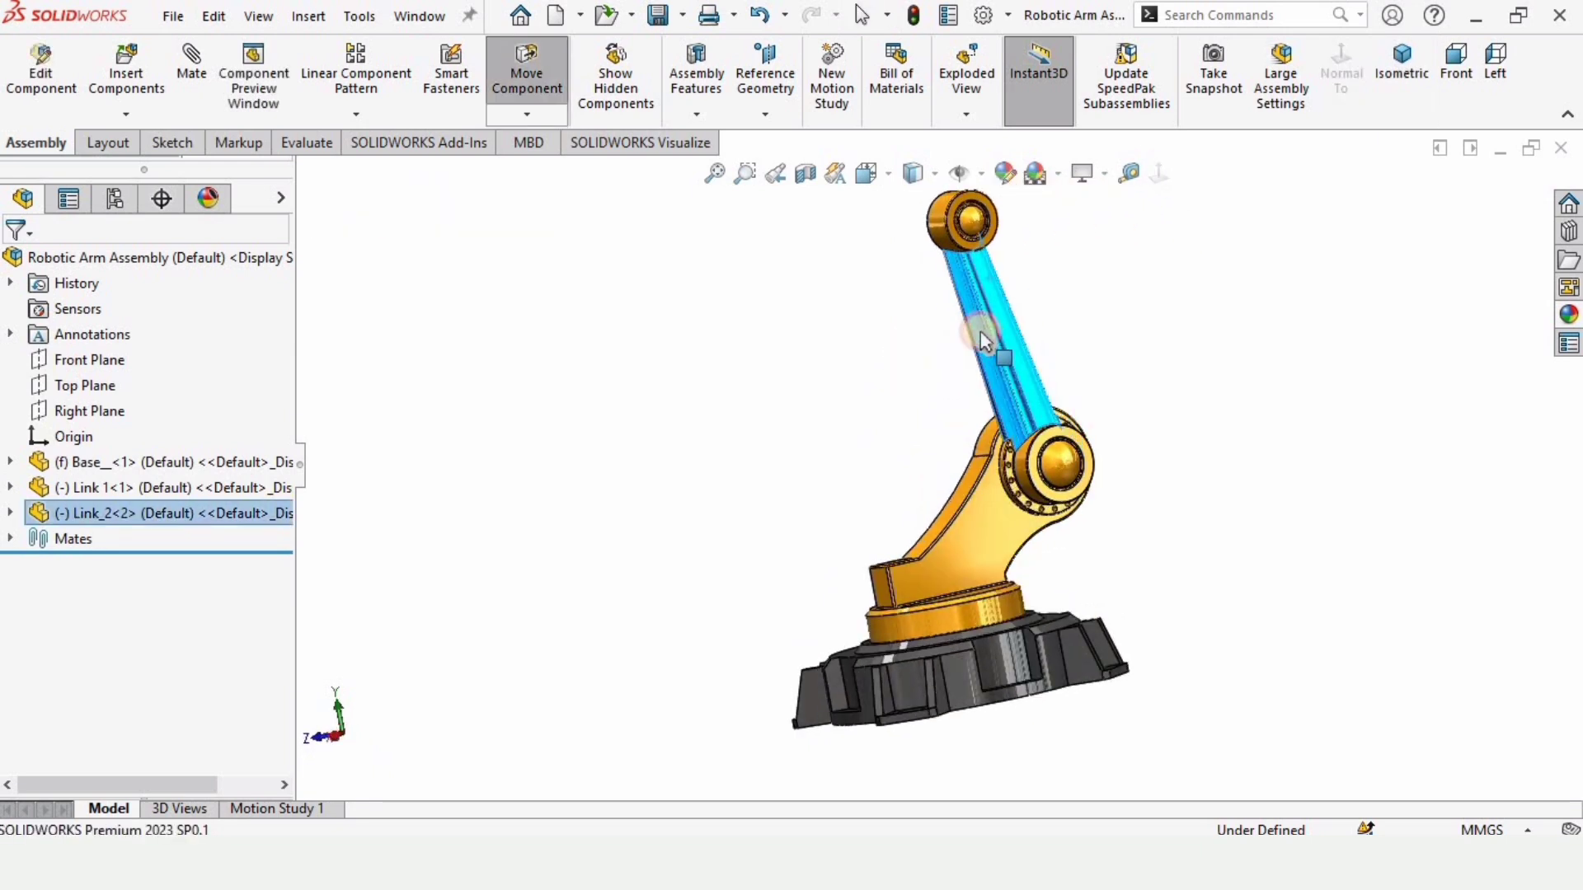